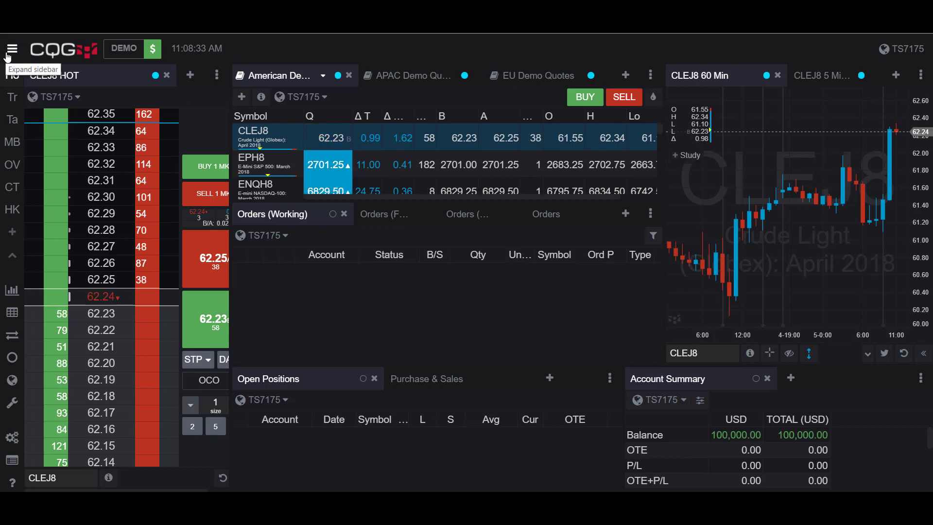
Add an empty page from the sidebar and name it 'account summary'
left_click(12, 48)
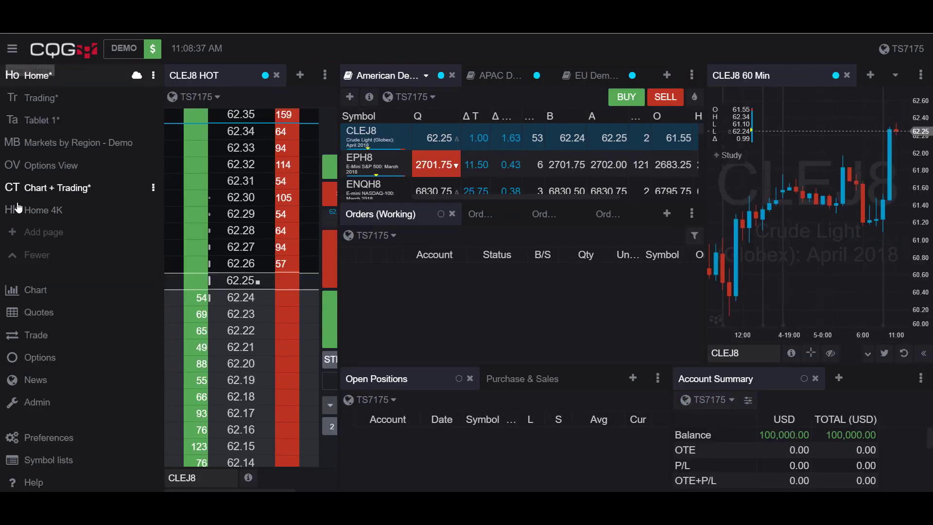
left_click(43, 232)
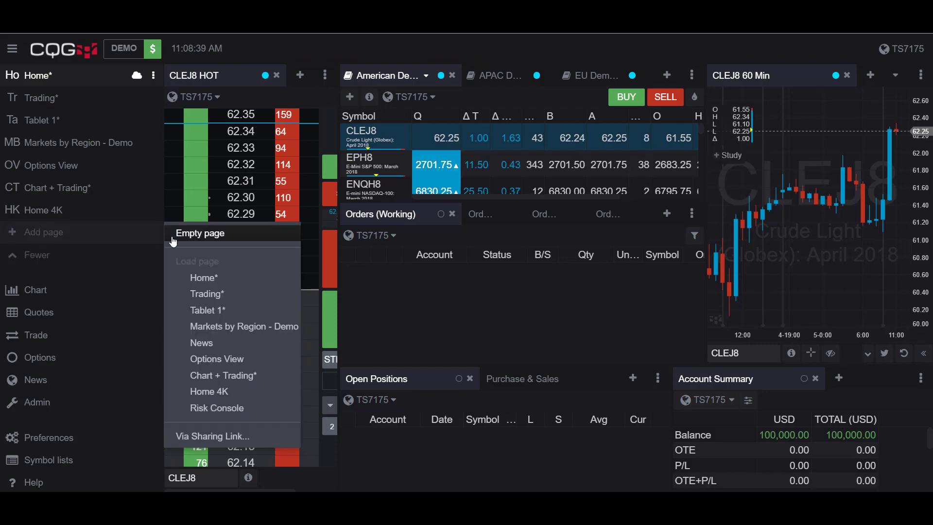
left_click(199, 233)
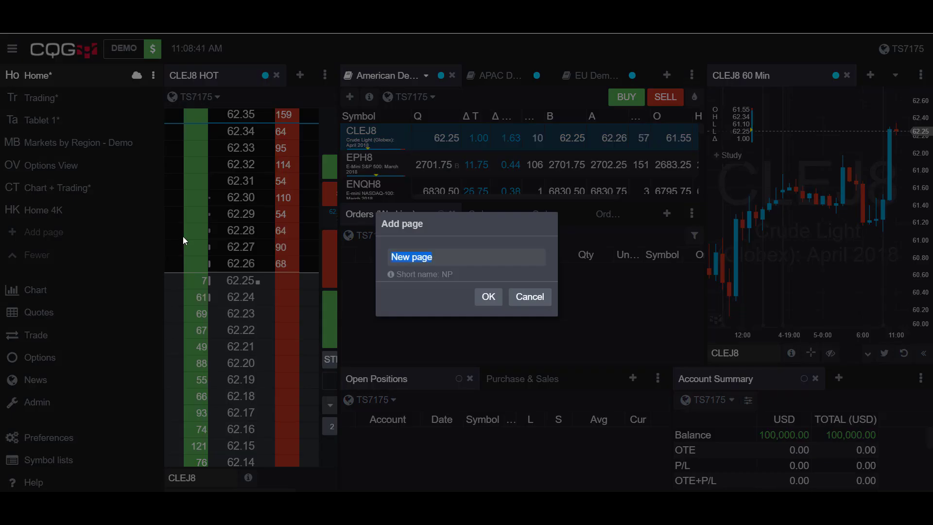
type("account summar")
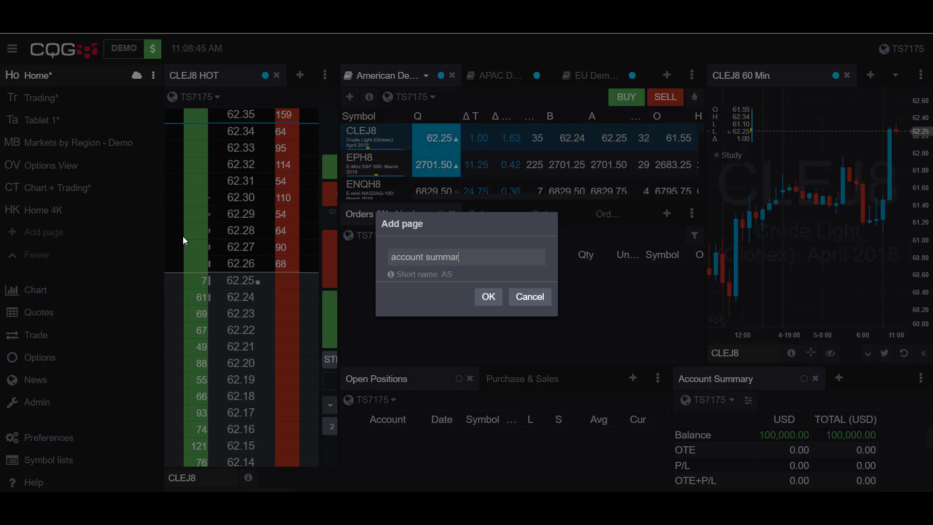
left_click(488, 296)
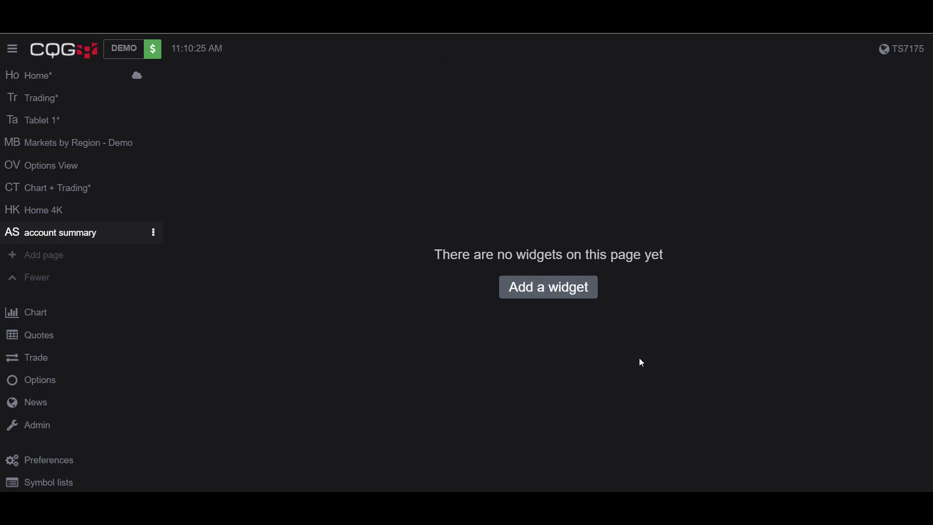
mouse_move(587, 341)
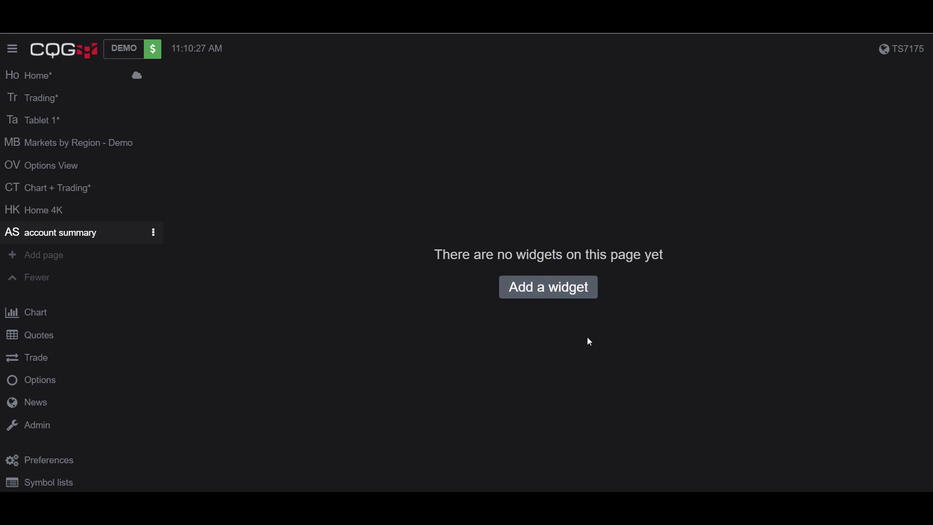
Add the Account Summary widget from the Trade section of the widget list
left_click(547, 287)
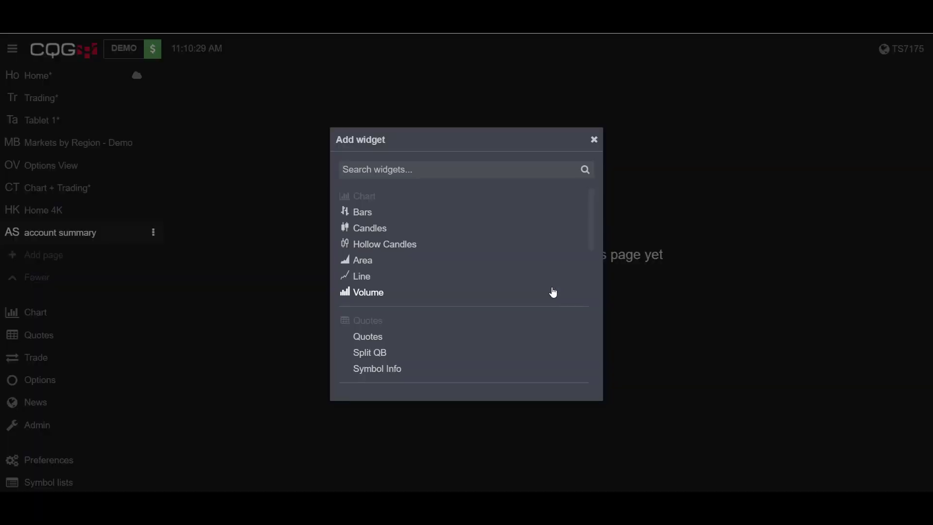
scroll("down", 3)
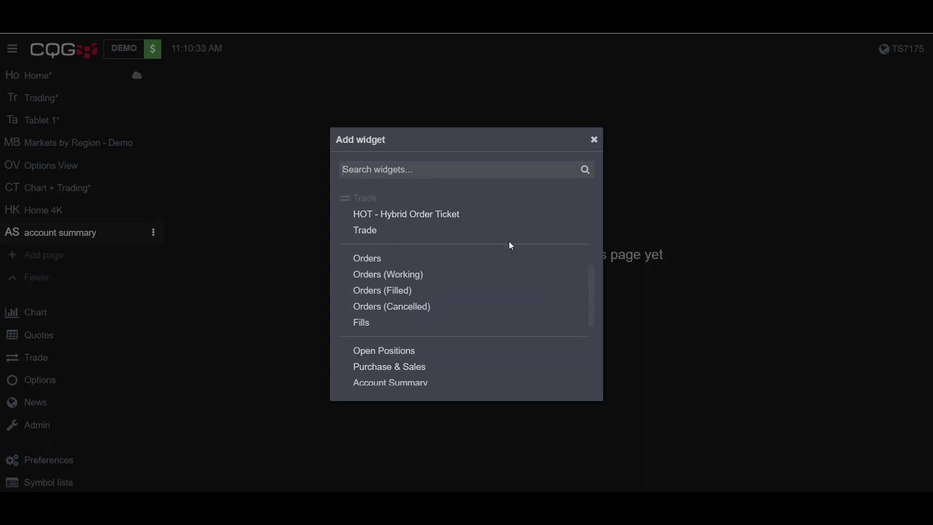
scroll("down", 3)
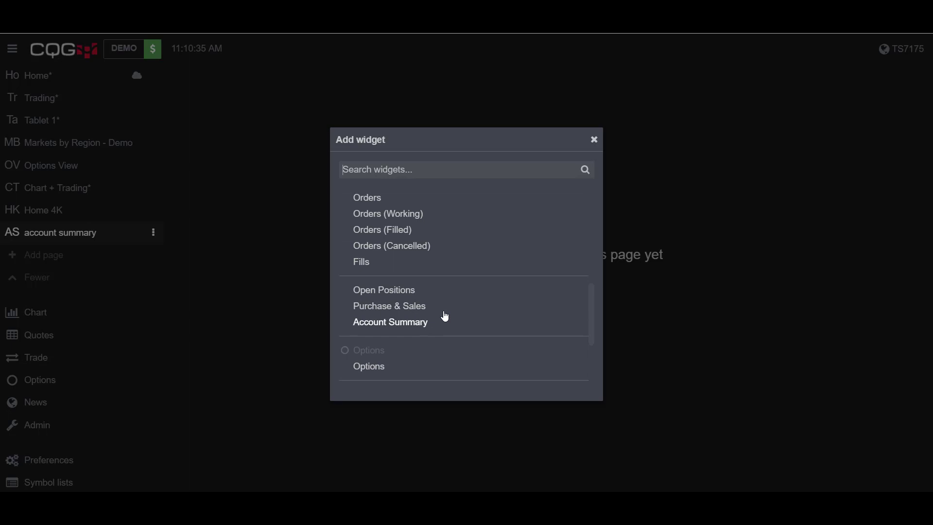
mouse_move(389, 306)
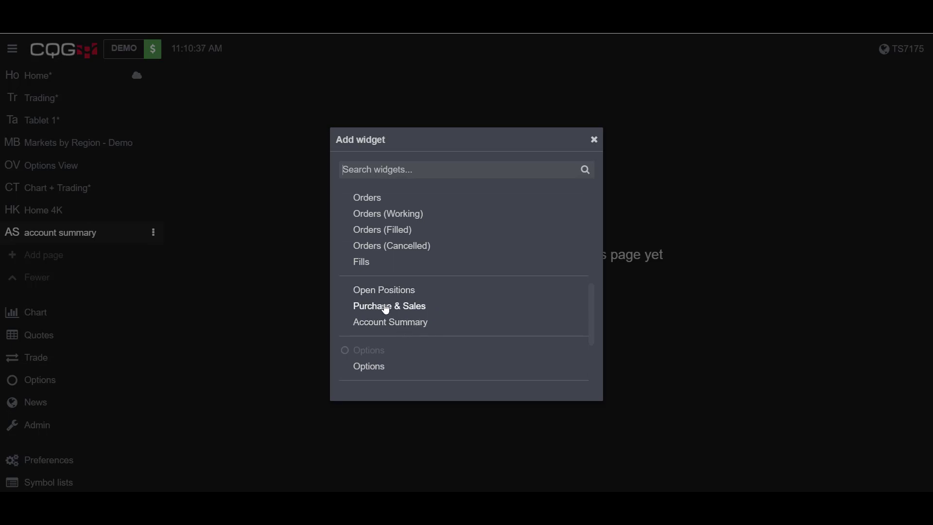
mouse_move(390, 322)
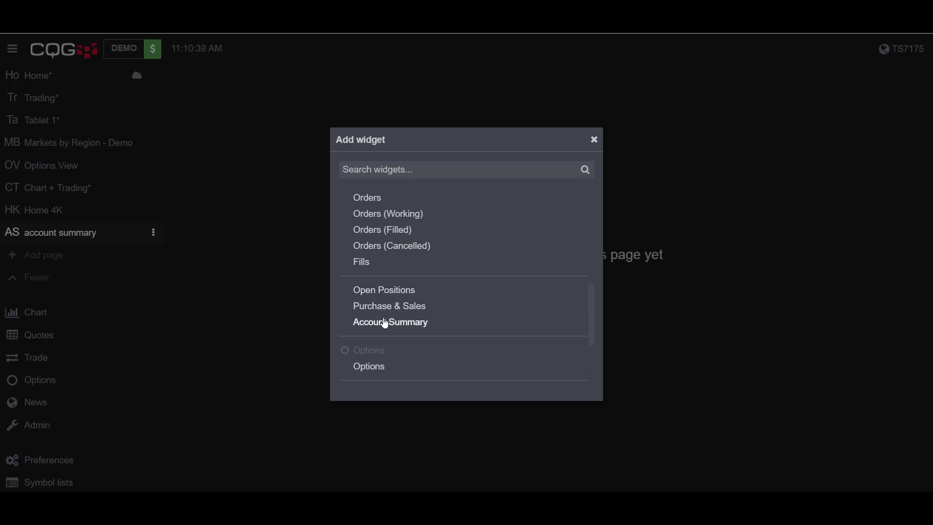
left_click(390, 322)
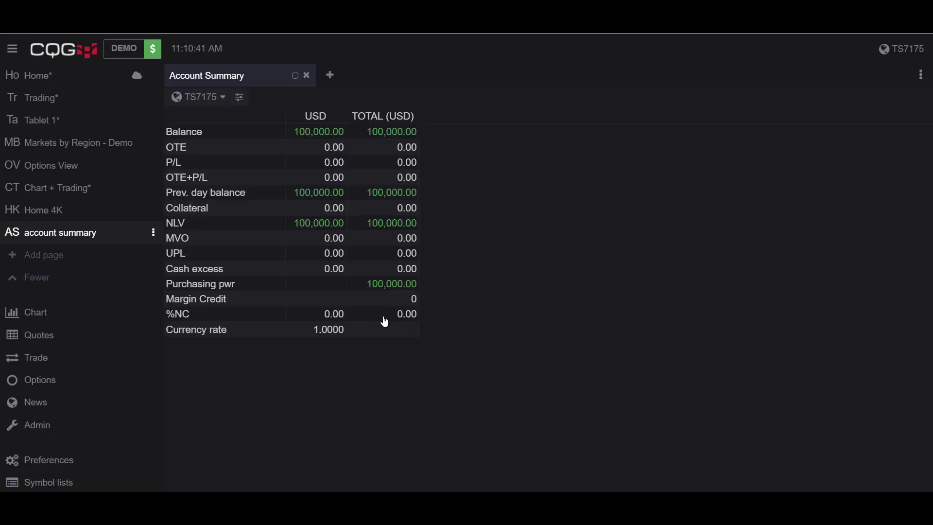
mouse_move(476, 113)
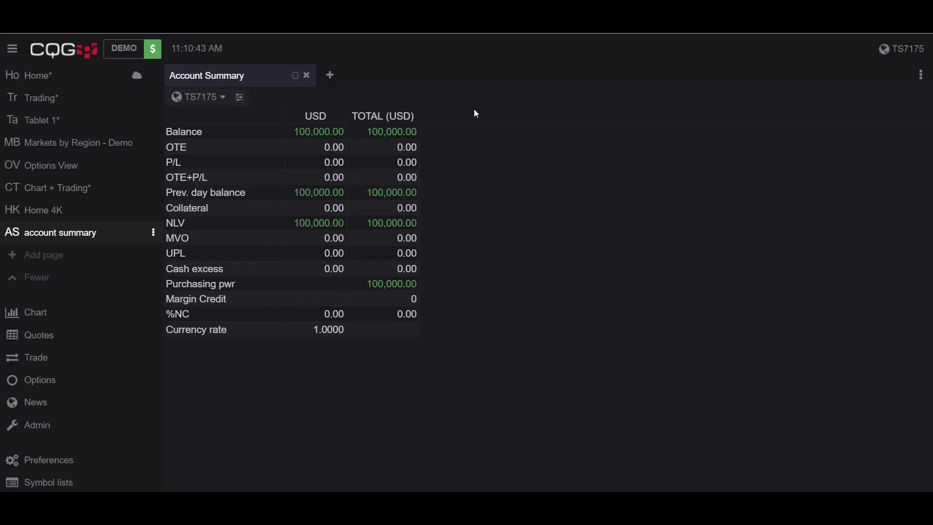
mouse_move(398, 236)
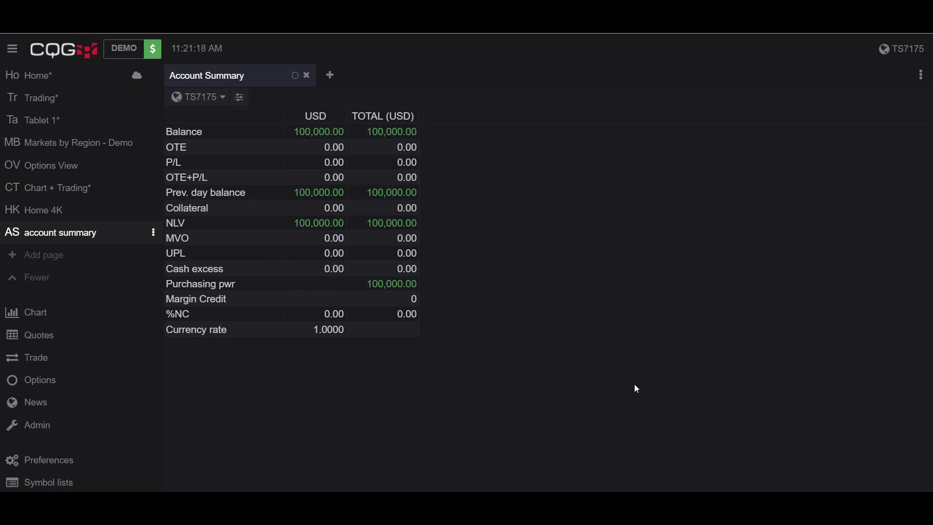
mouse_move(249, 117)
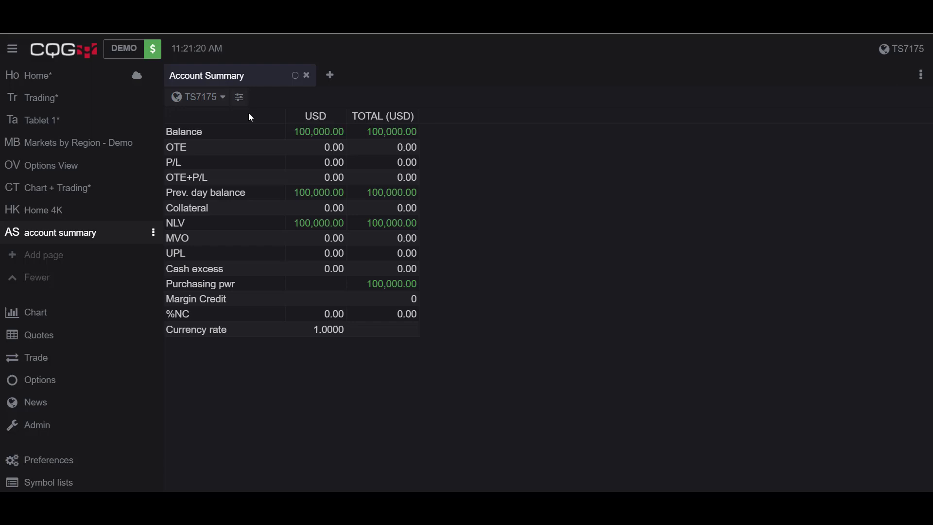
mouse_move(239, 97)
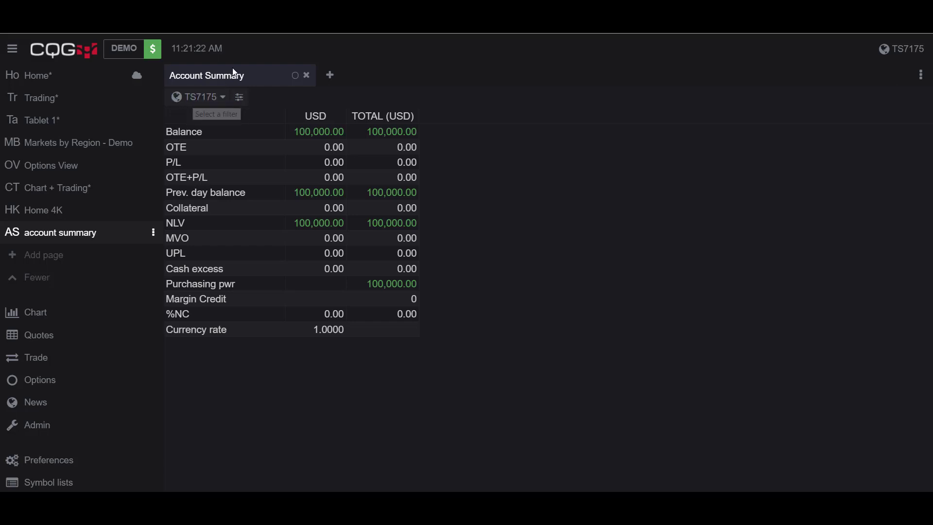
mouse_move(205, 318)
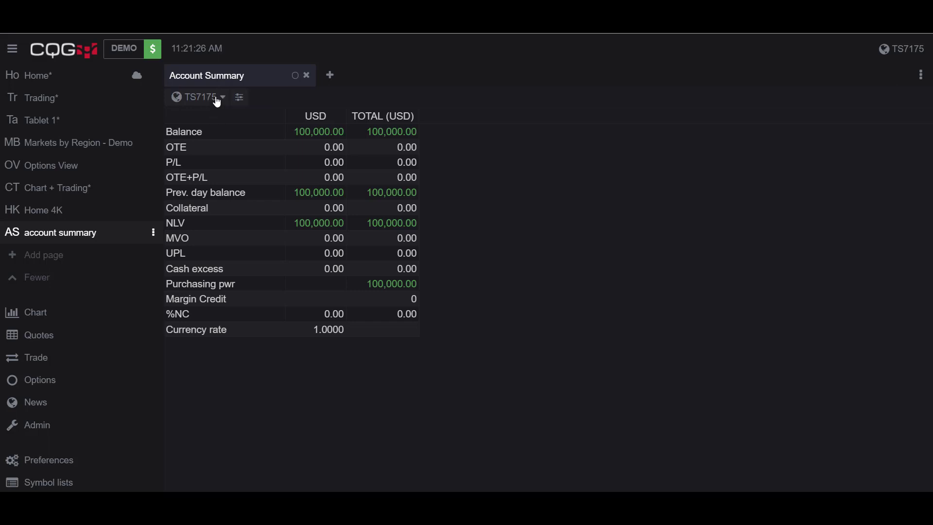
mouse_move(198, 97)
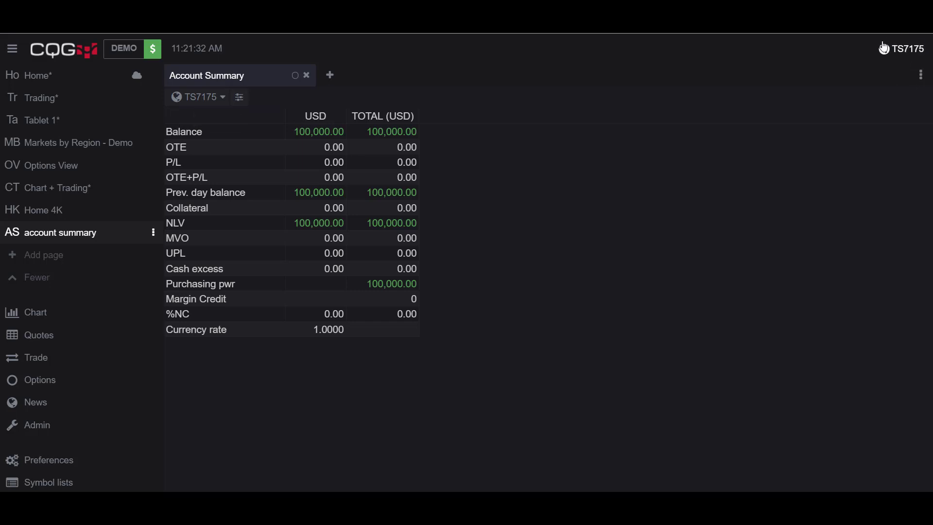
mouse_move(899, 48)
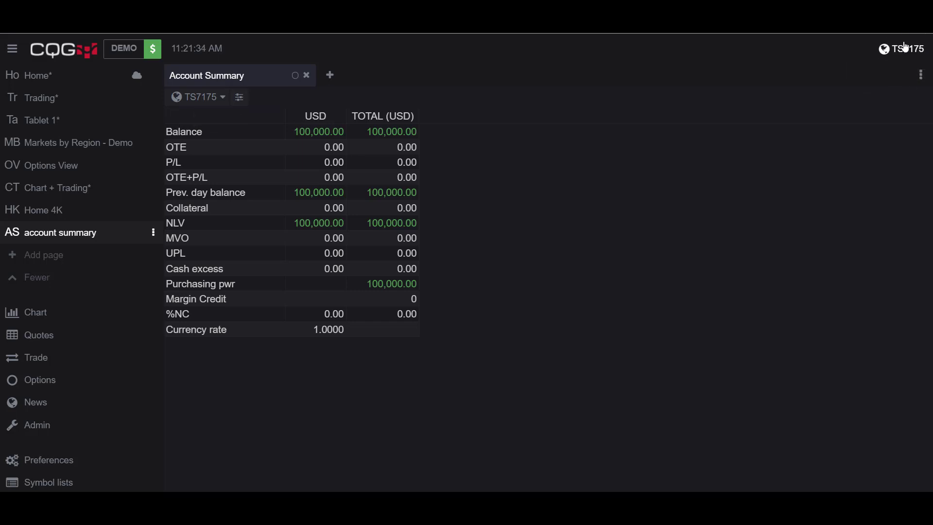
mouse_move(907, 49)
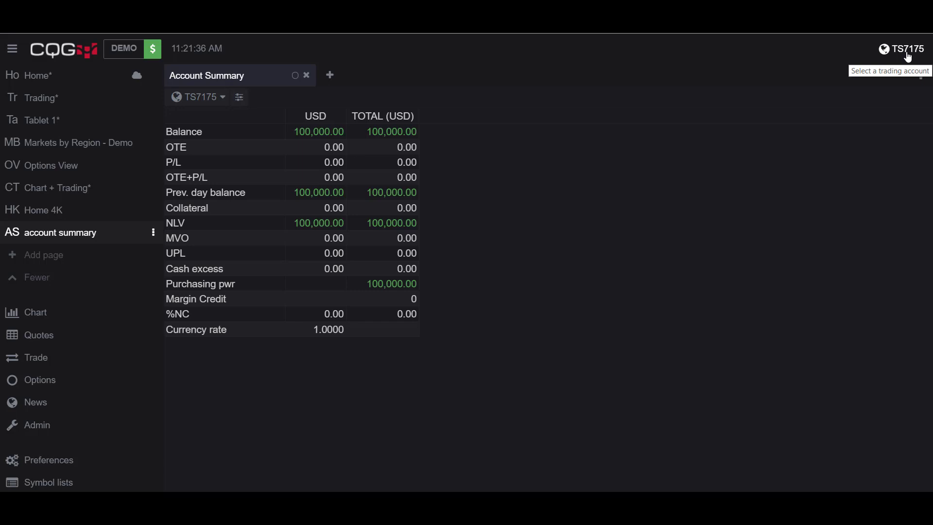
mouse_move(875, 405)
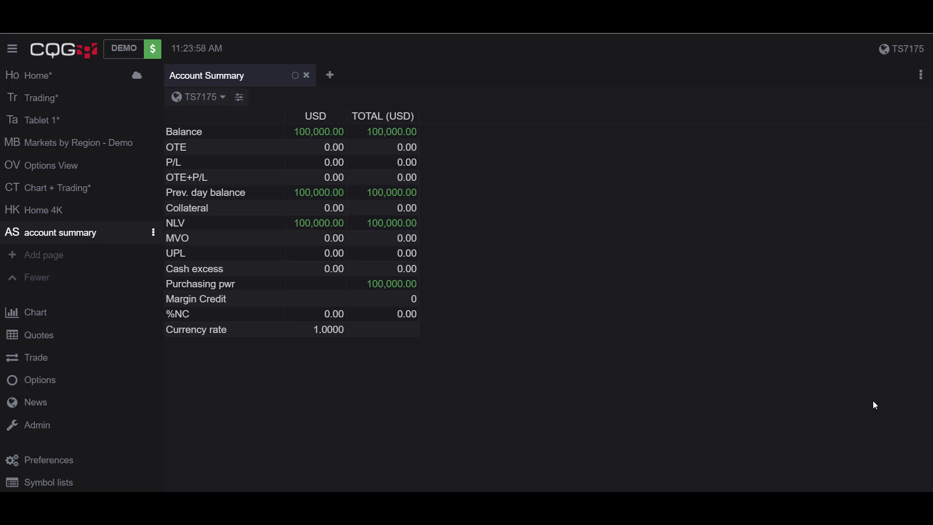
mouse_move(238, 97)
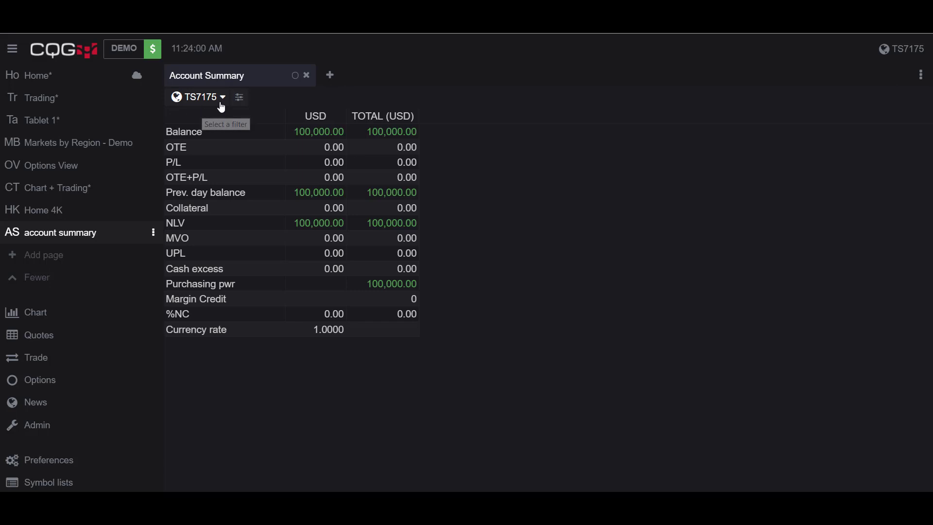
mouse_move(225, 101)
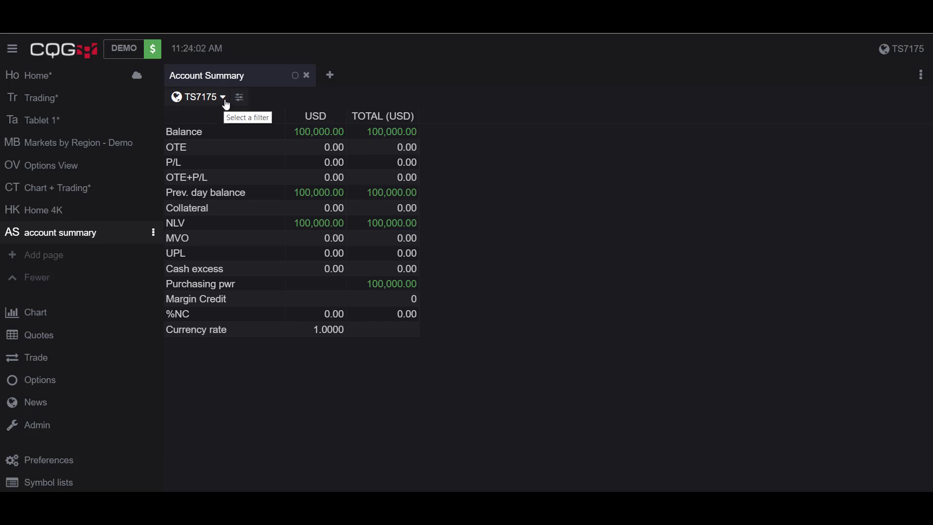
Show the account filter list next to TS7175, with presets like NegBal and PL<0
left_click(223, 97)
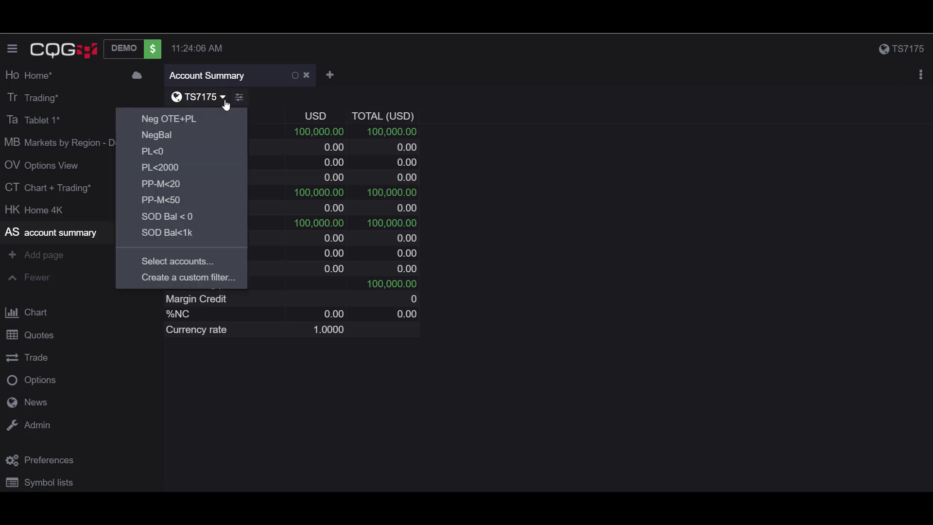
mouse_move(181, 232)
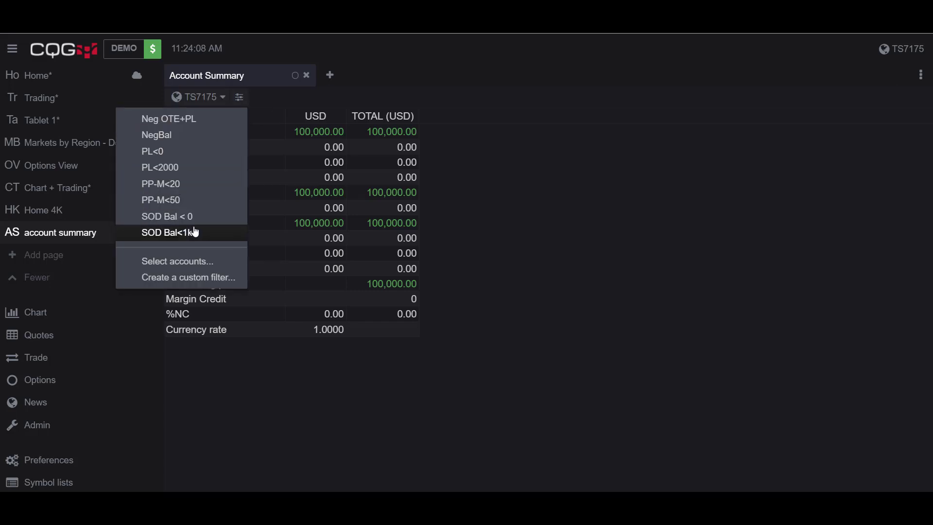
mouse_move(172, 152)
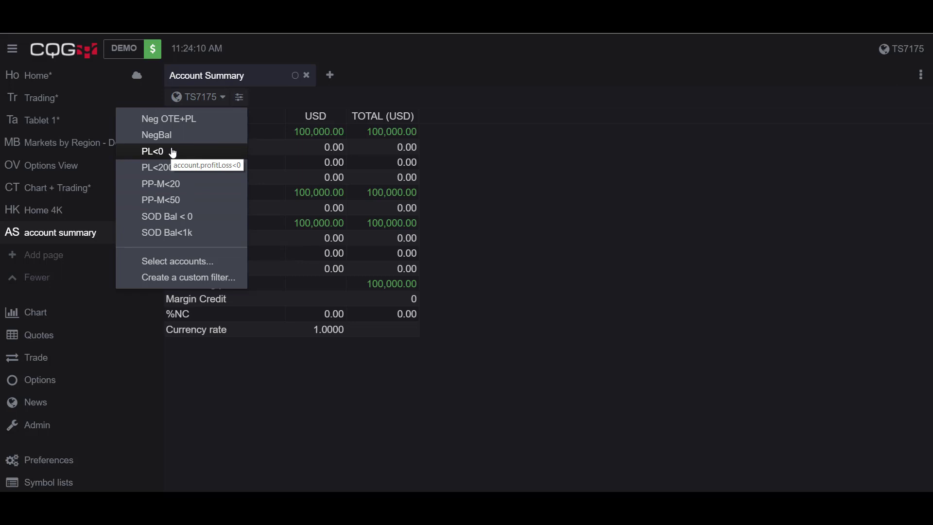
mouse_move(169, 119)
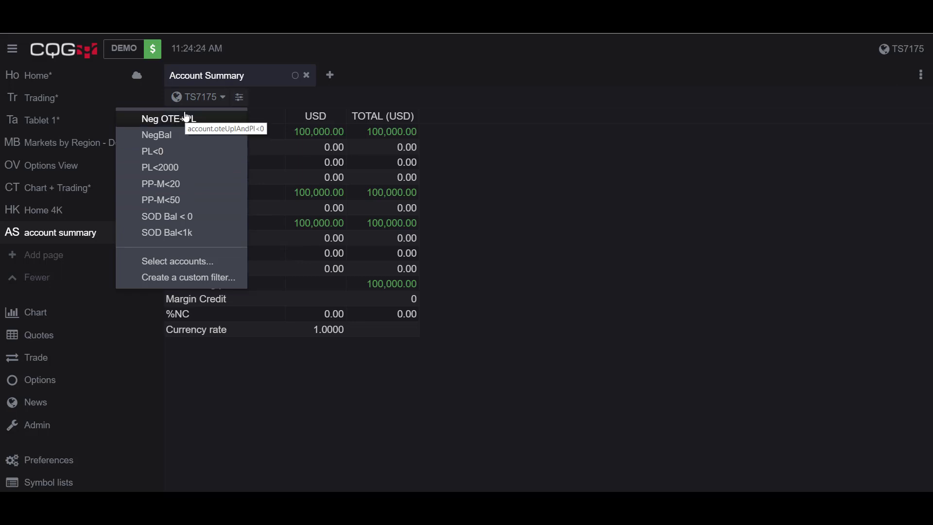
mouse_move(178, 119)
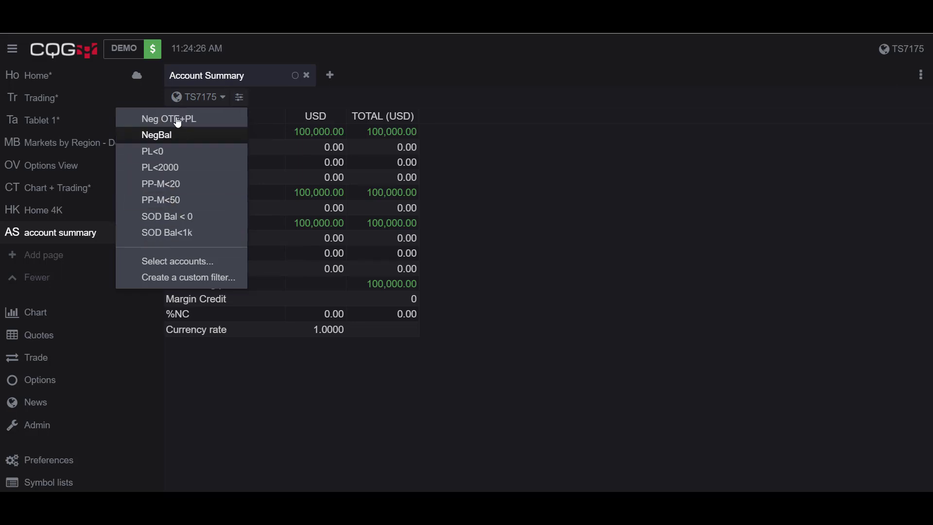
mouse_move(167, 232)
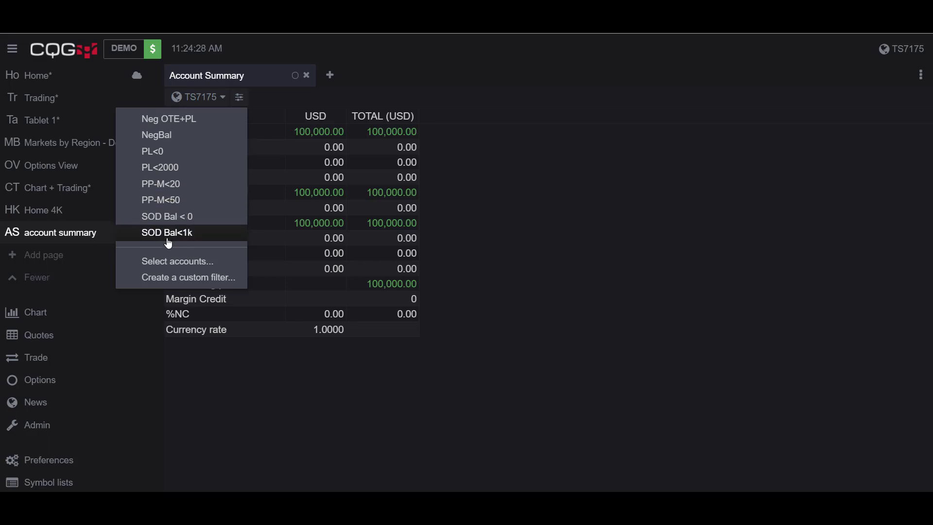
mouse_move(161, 135)
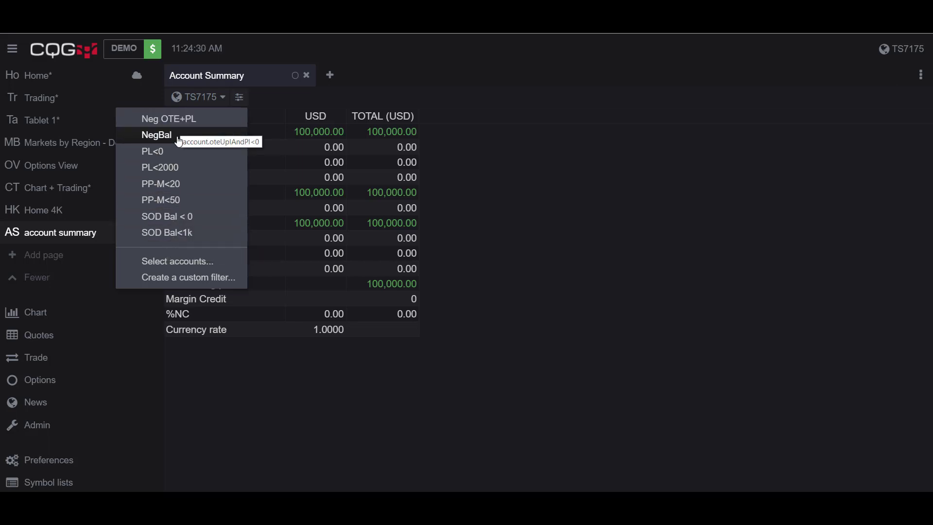
mouse_move(232, 141)
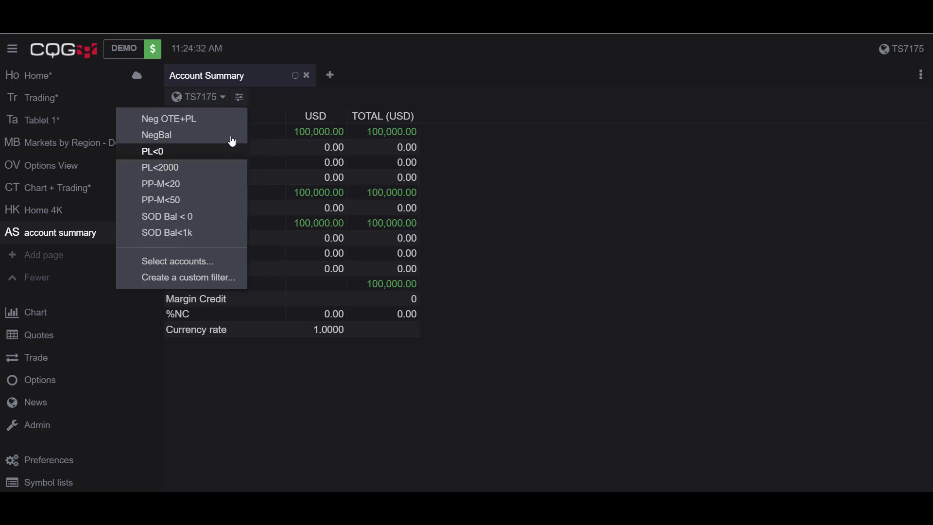
mouse_move(273, 101)
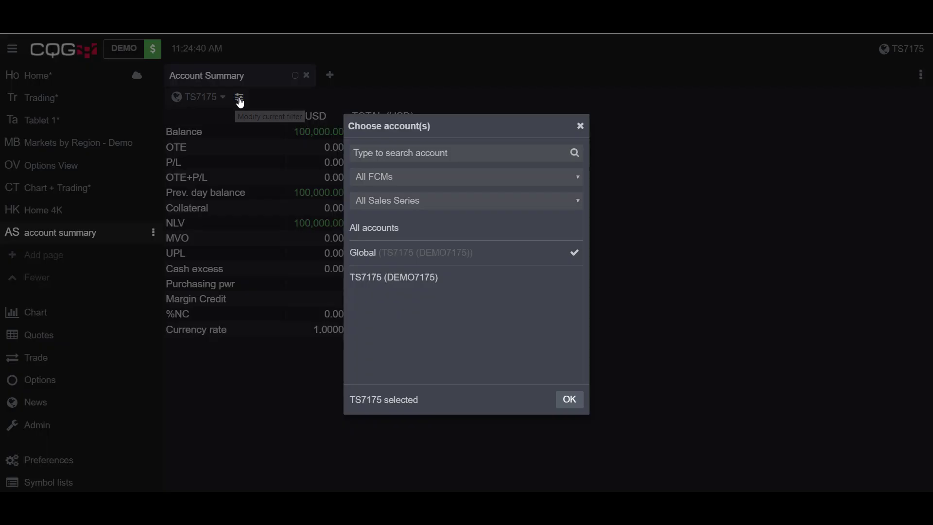
mouse_move(376, 288)
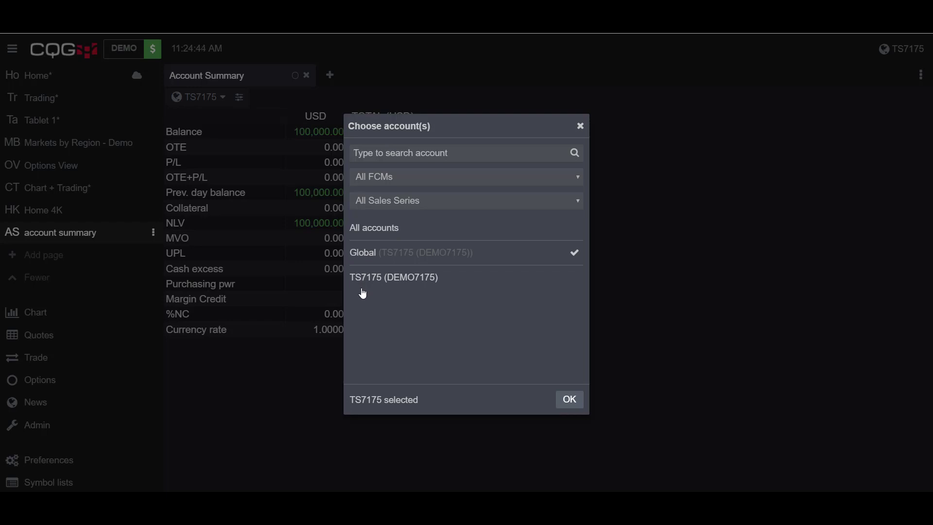
mouse_move(375, 279)
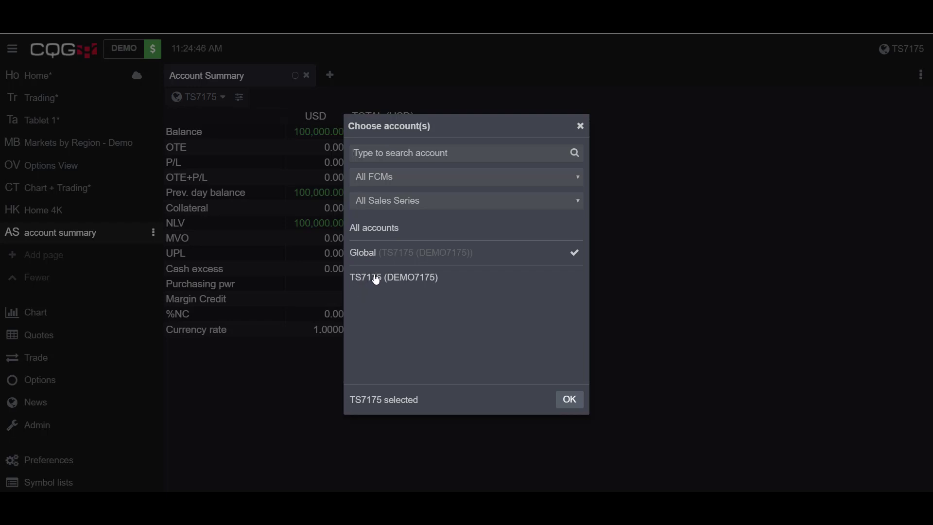
mouse_move(559, 421)
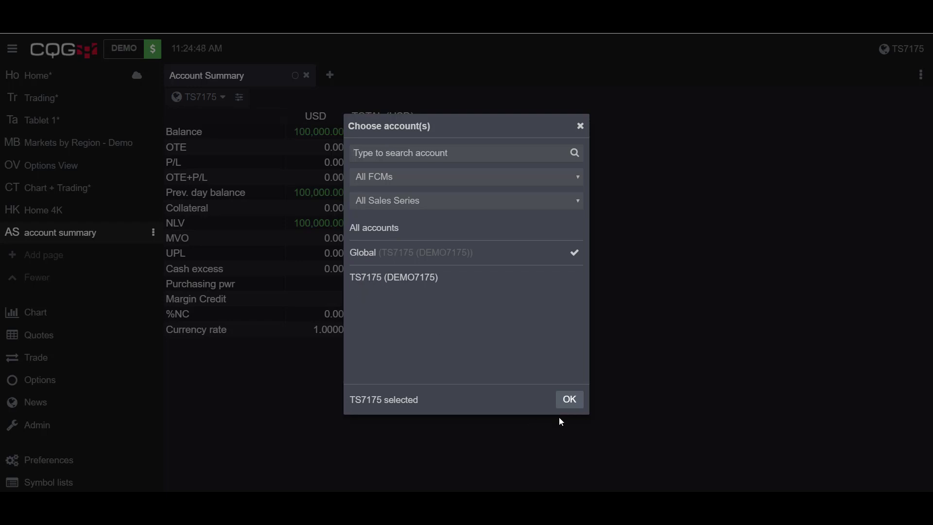
left_click(568, 400)
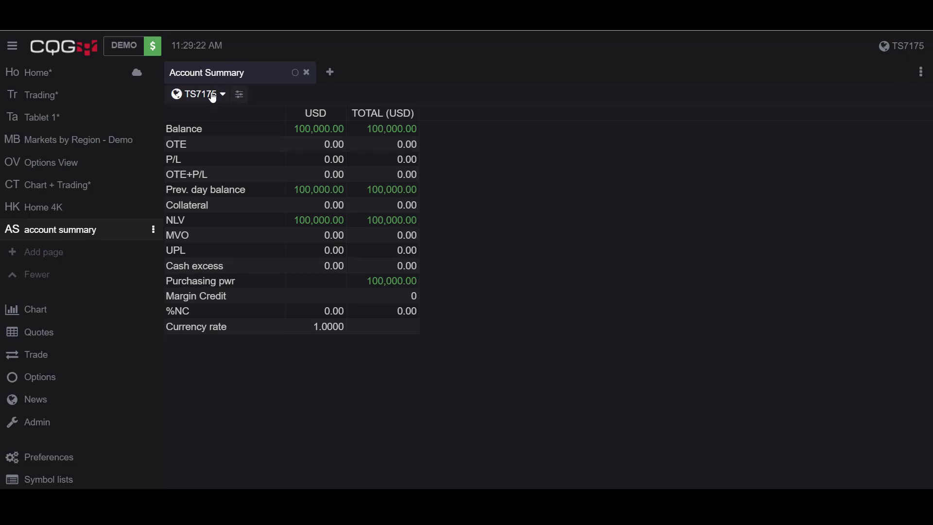
mouse_move(239, 94)
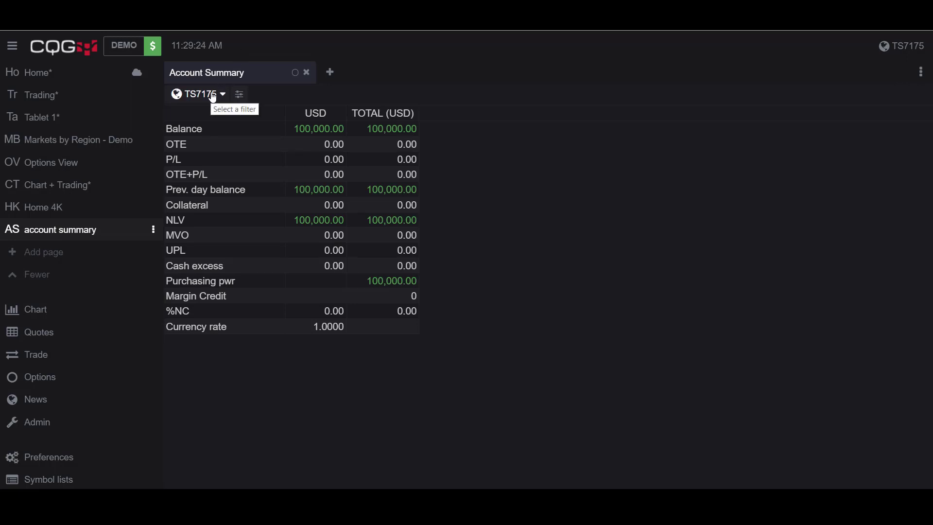
mouse_move(226, 130)
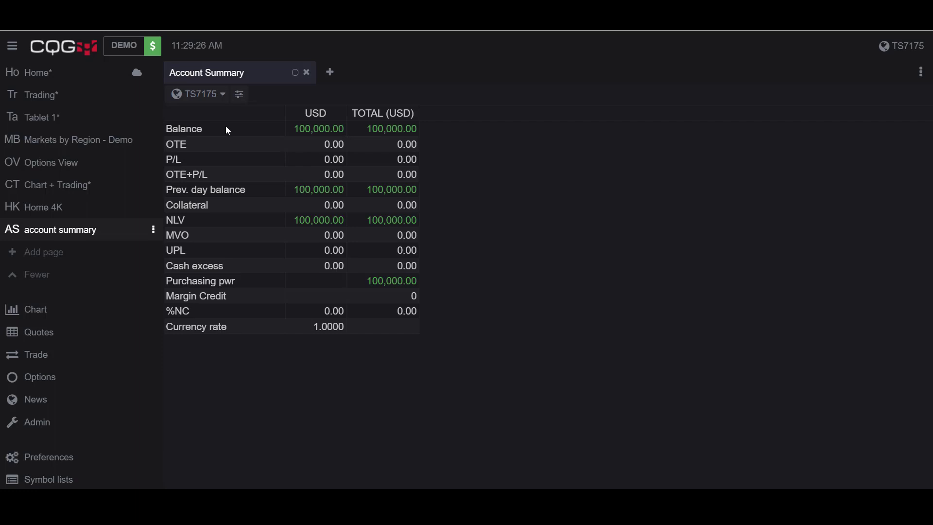
mouse_move(350, 257)
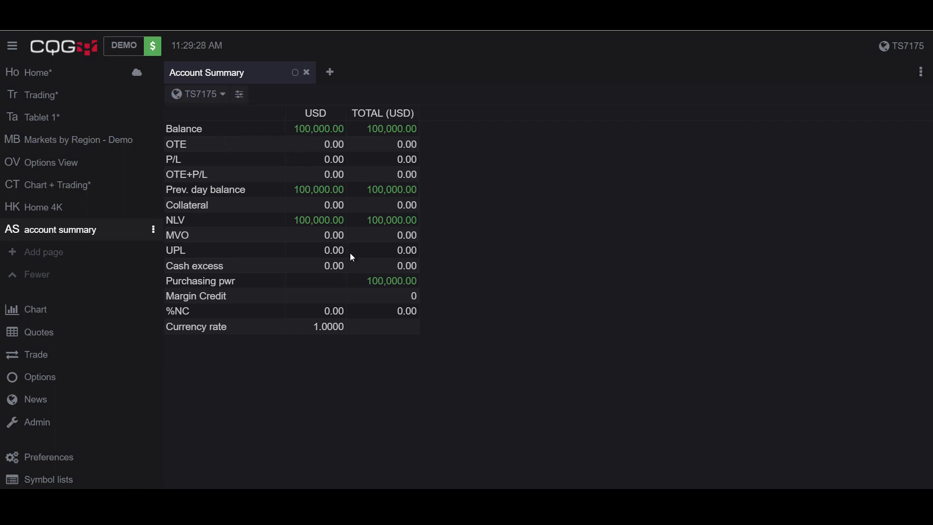
mouse_move(202, 307)
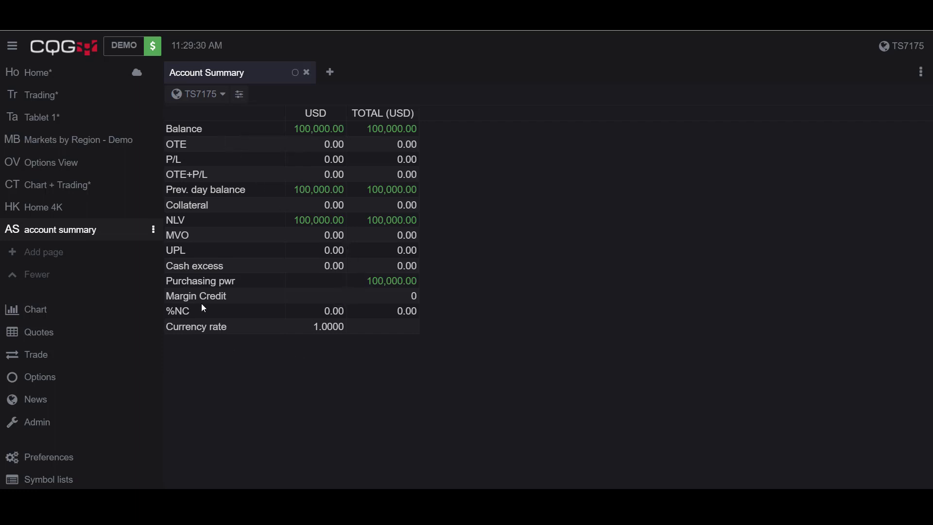
mouse_move(213, 130)
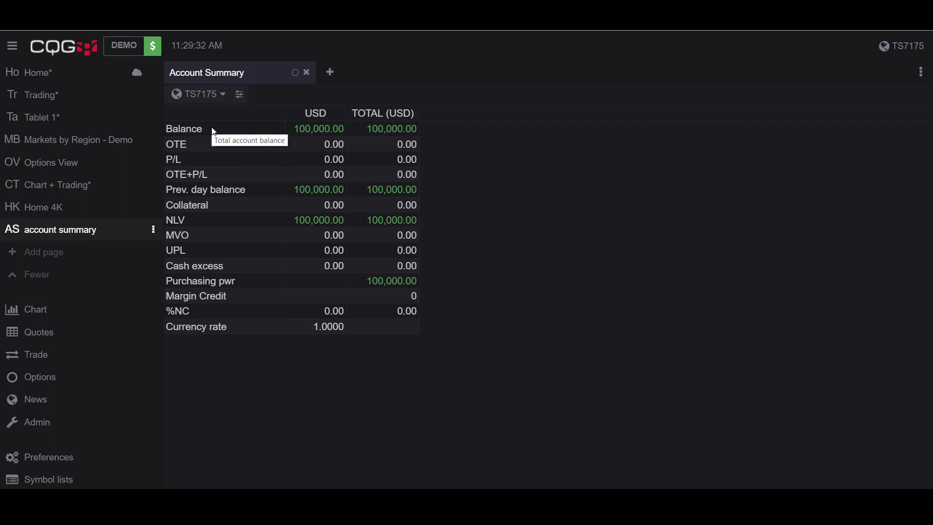
mouse_move(198, 154)
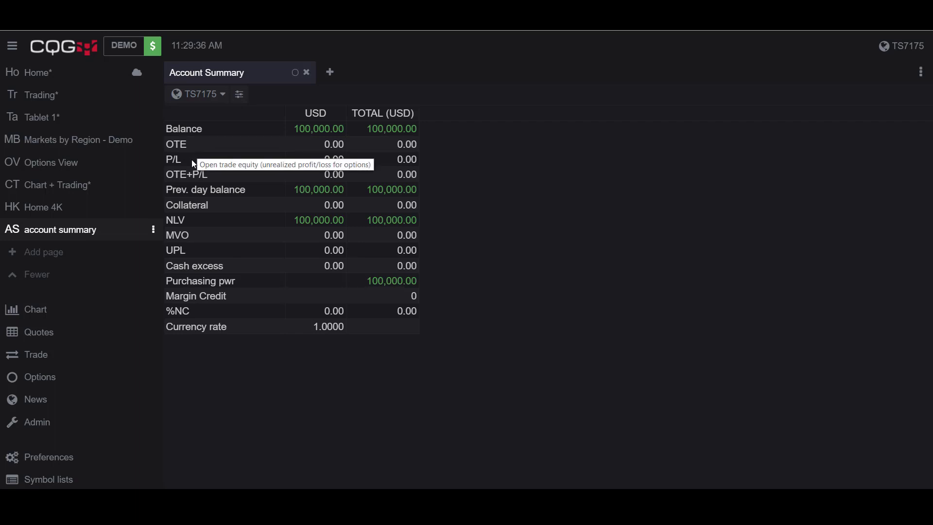
mouse_move(185, 175)
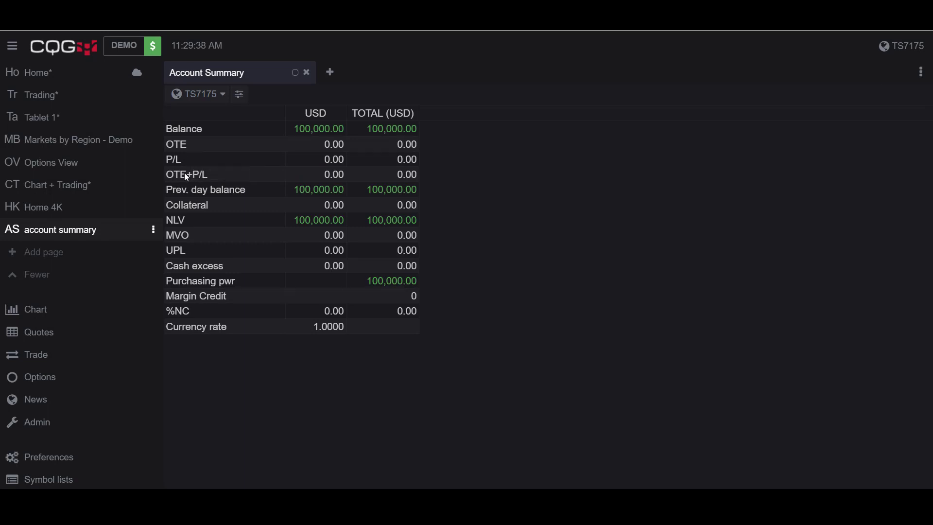
mouse_move(212, 182)
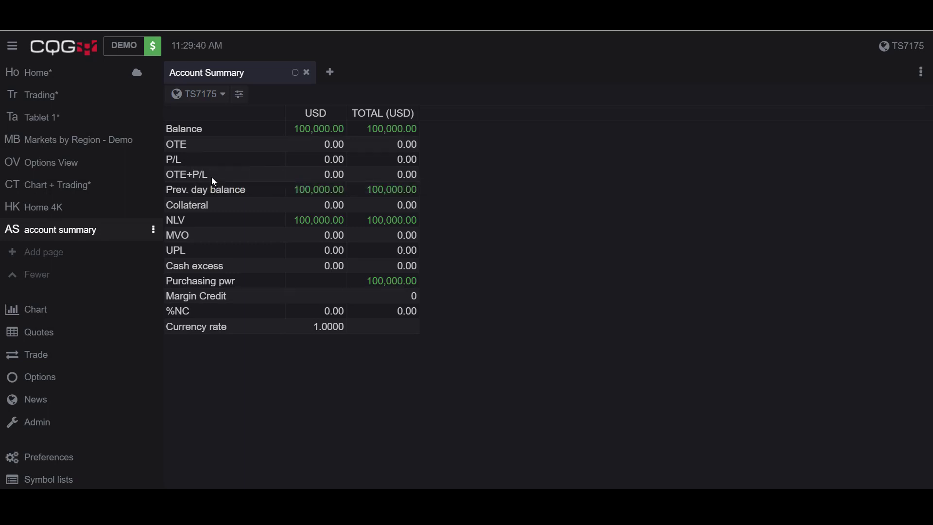
mouse_move(208, 178)
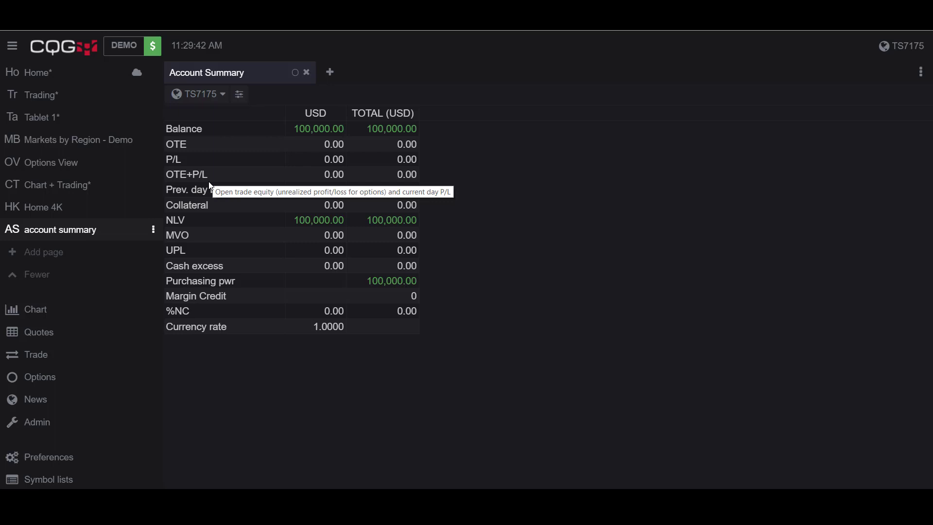
mouse_move(199, 210)
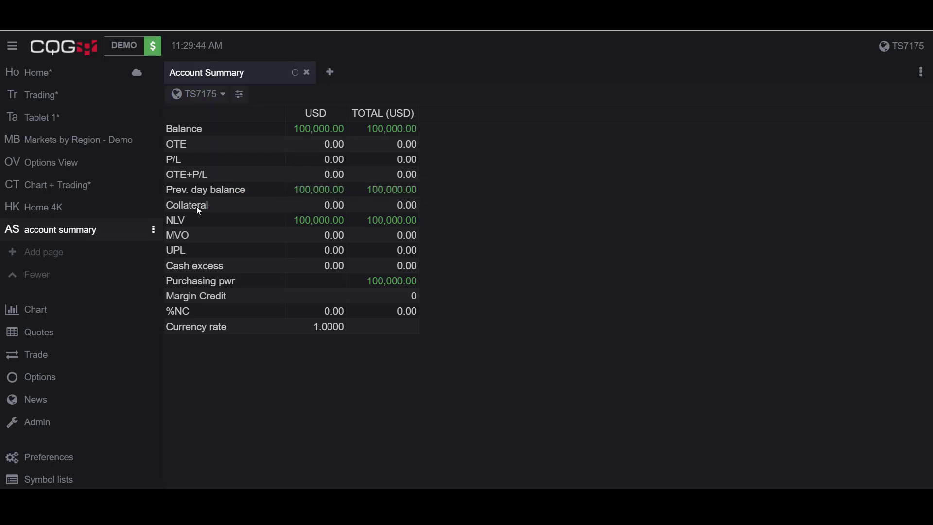
mouse_move(187, 204)
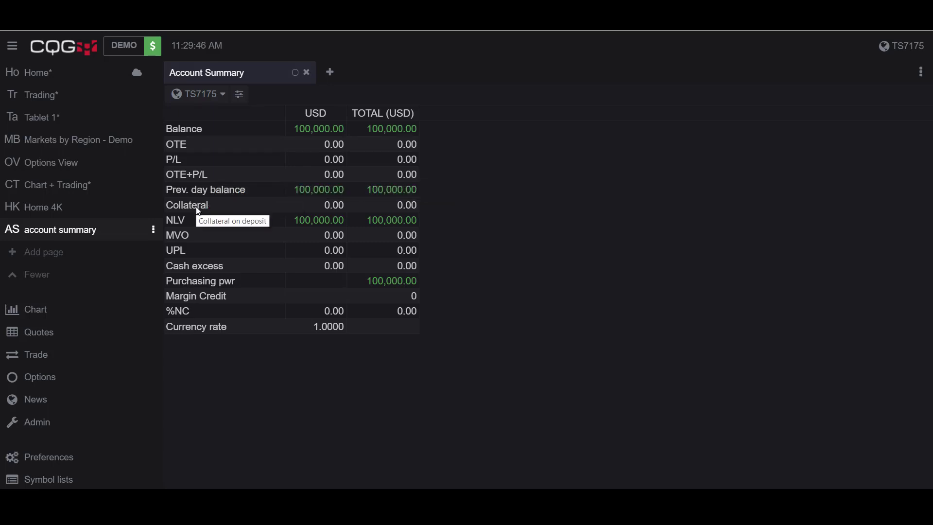
mouse_move(181, 223)
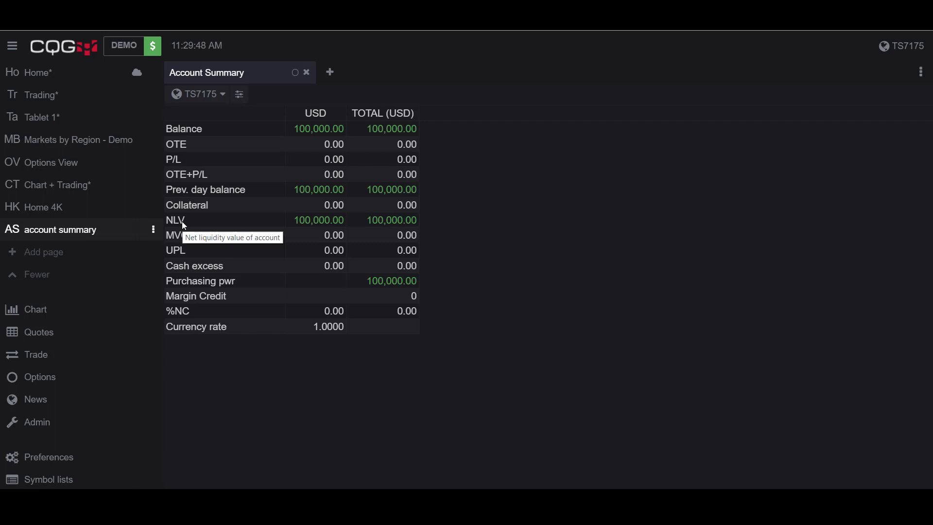
mouse_move(185, 239)
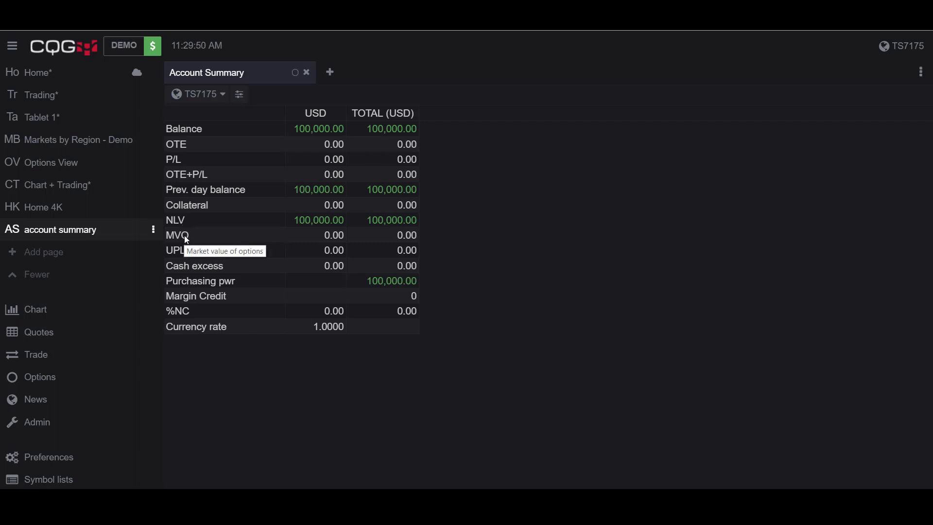
mouse_move(185, 252)
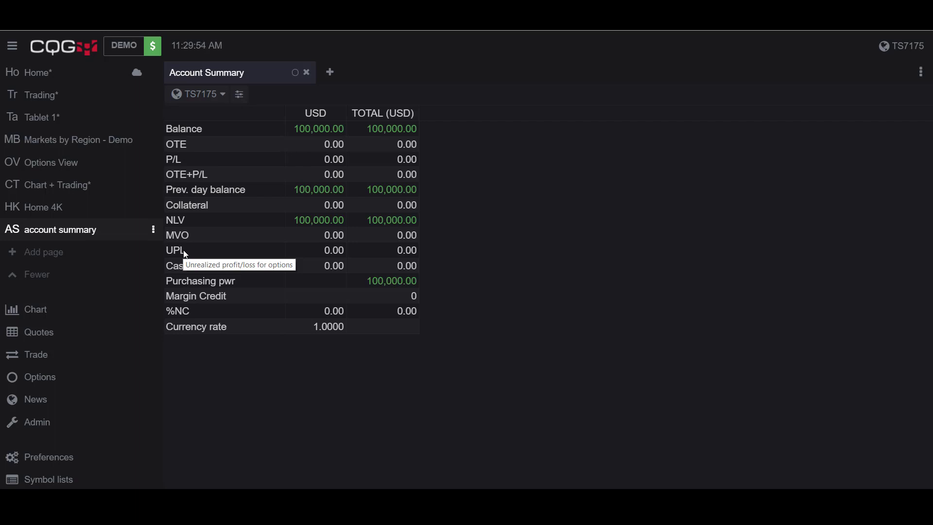
mouse_move(191, 291)
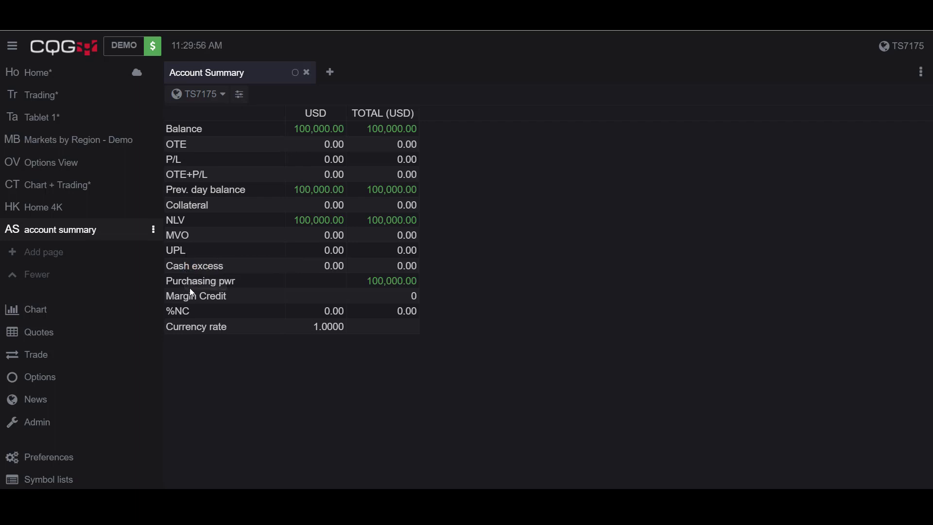
mouse_move(196, 296)
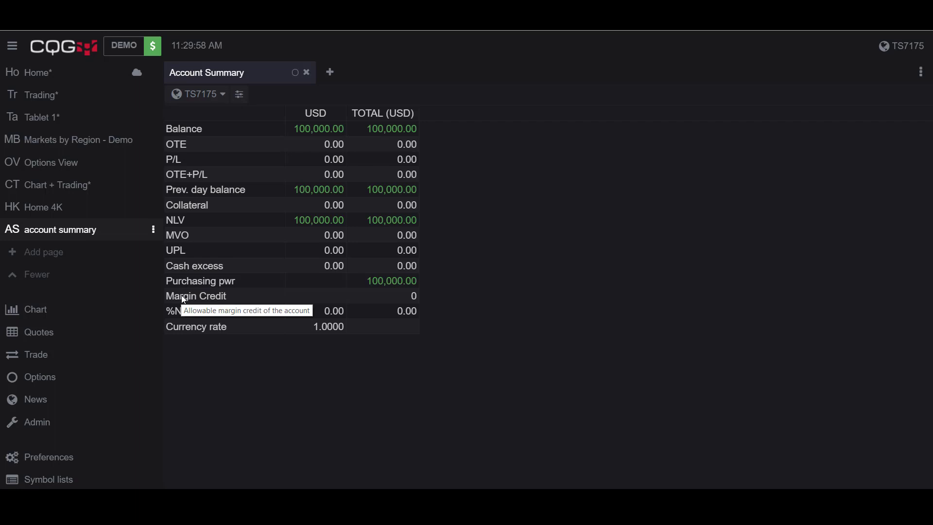
mouse_move(180, 310)
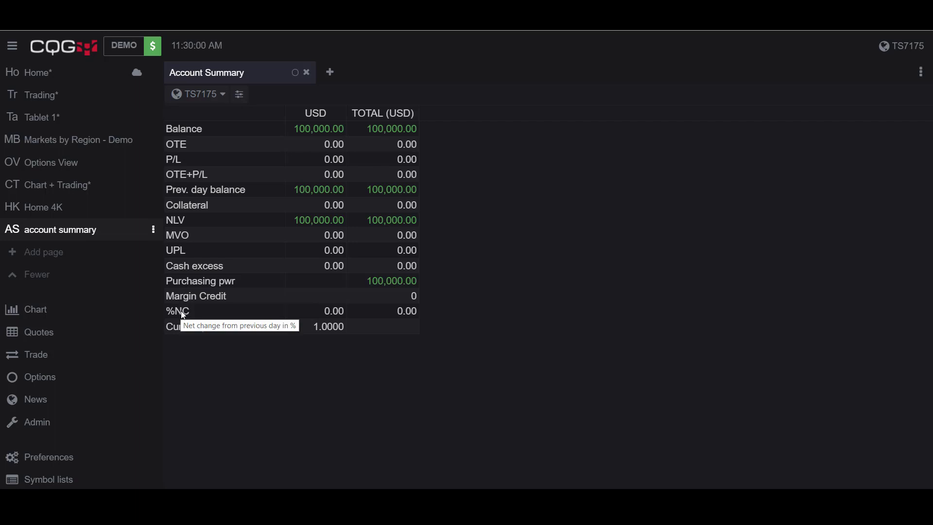
mouse_move(186, 331)
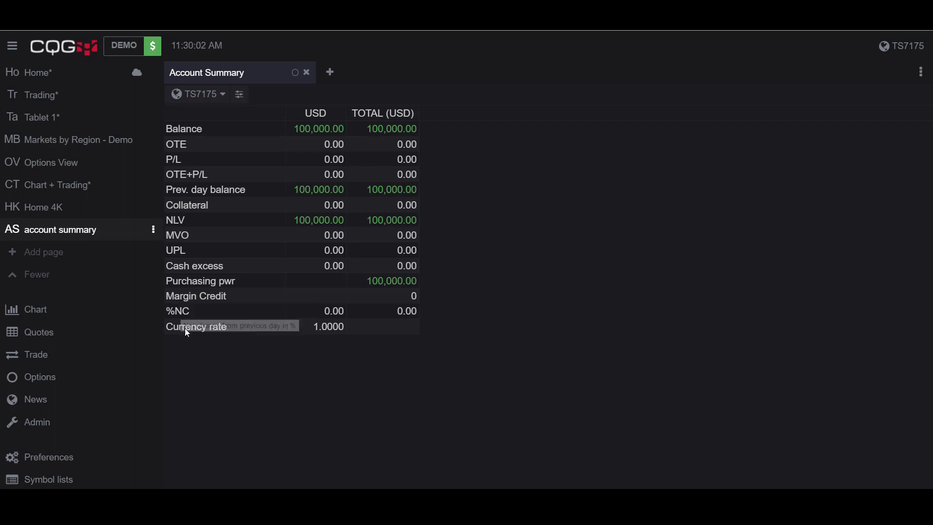
mouse_move(196, 326)
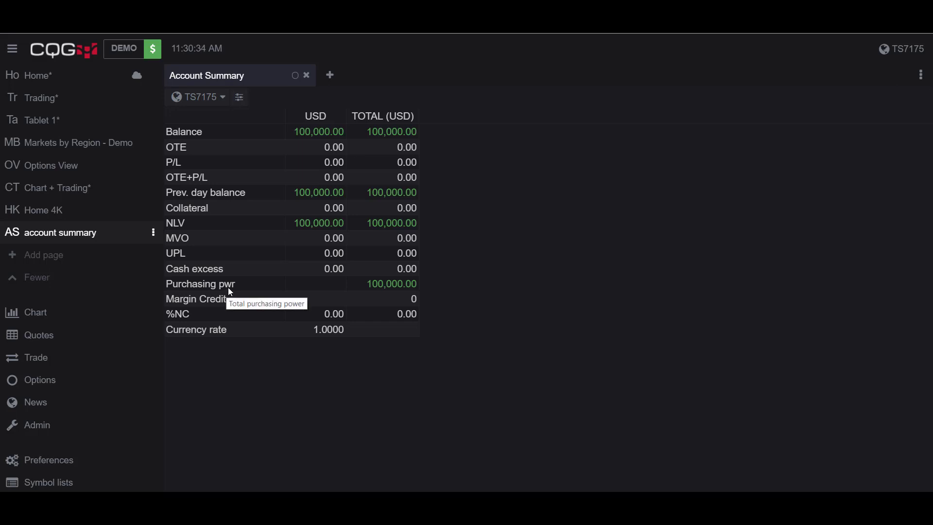
mouse_move(215, 293)
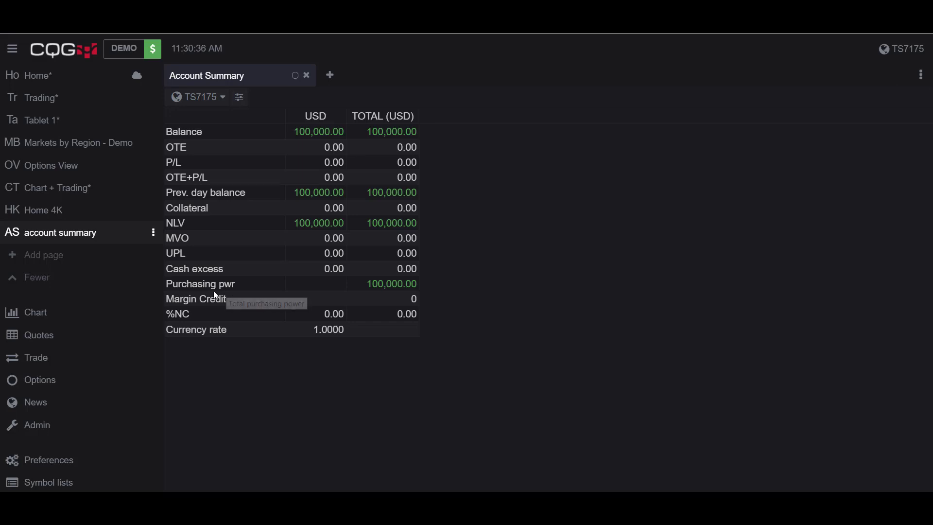
mouse_move(200, 230)
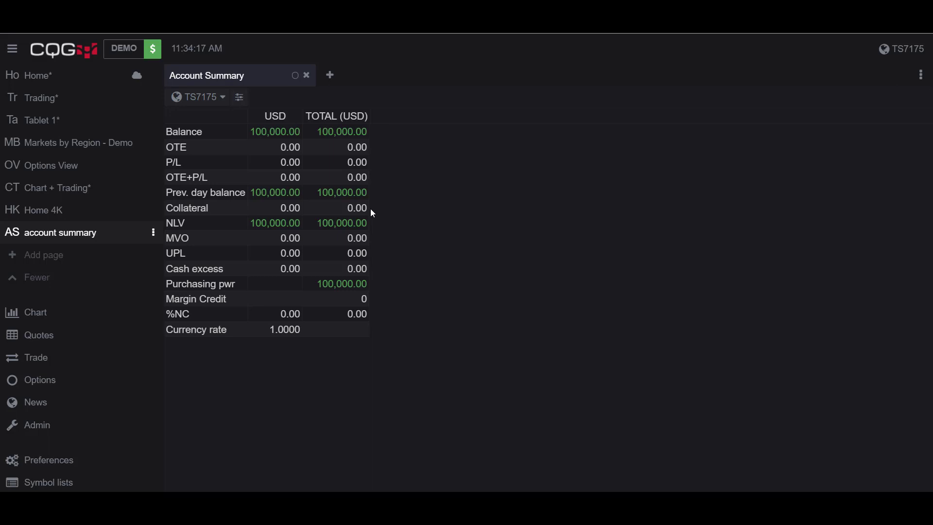
mouse_move(398, 214)
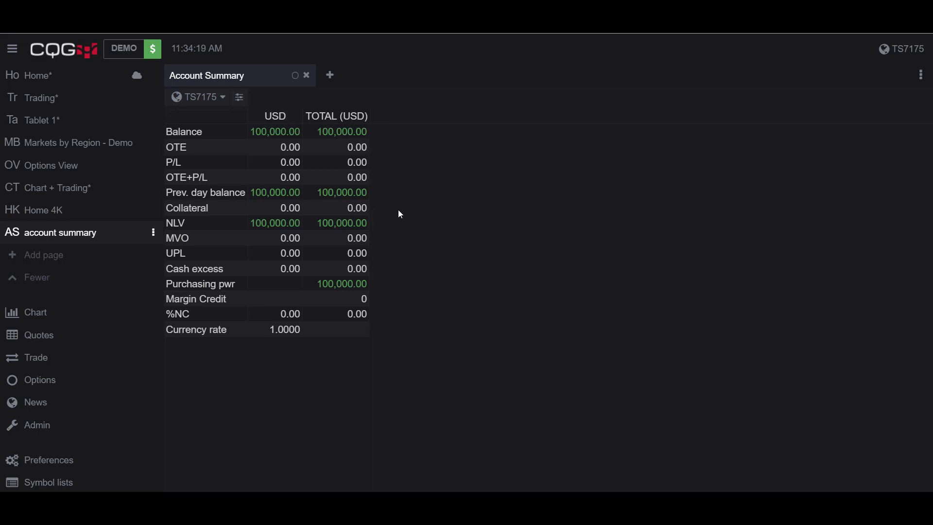
mouse_move(919, 80)
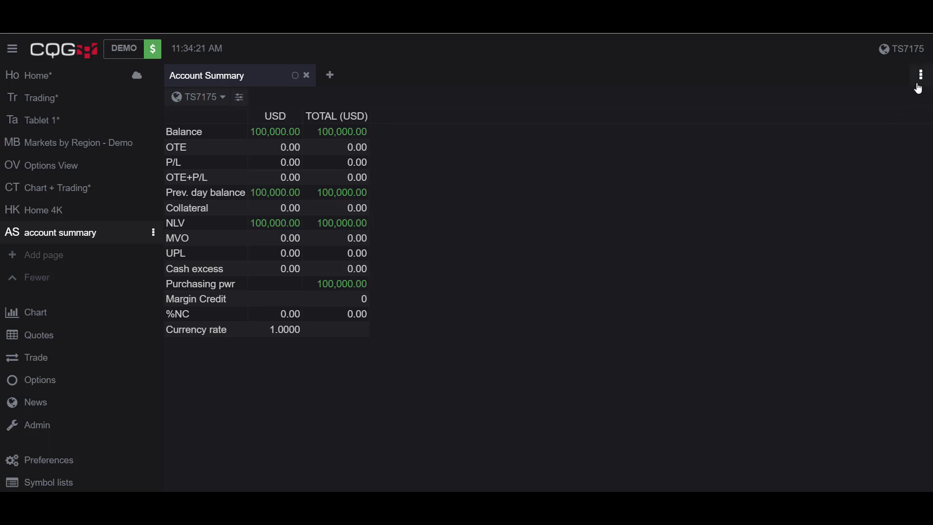
mouse_move(919, 75)
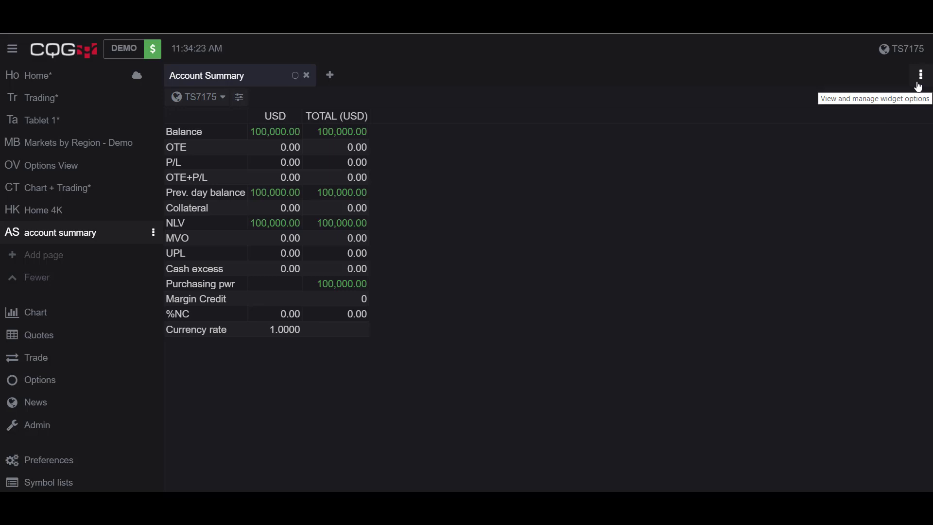
Bring up the Account Summary widget's three-dot options menu
left_click(919, 75)
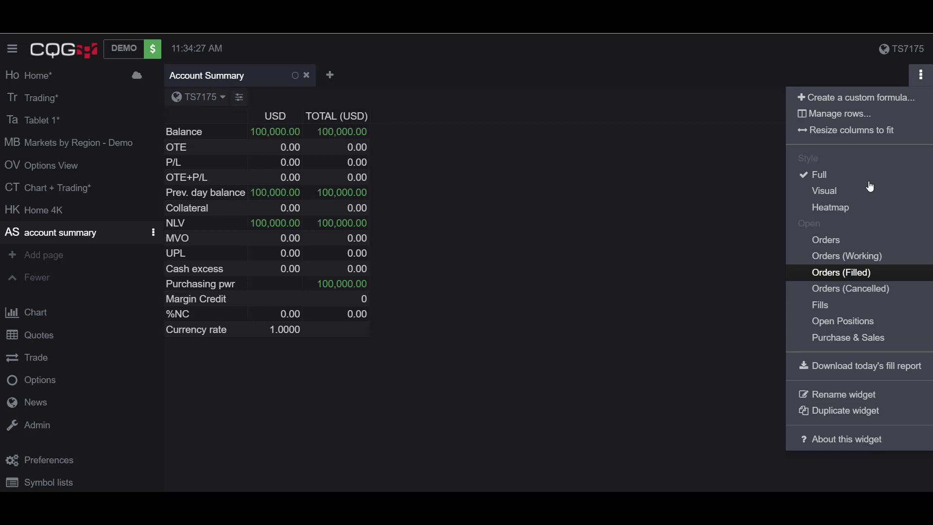
mouse_move(818, 425)
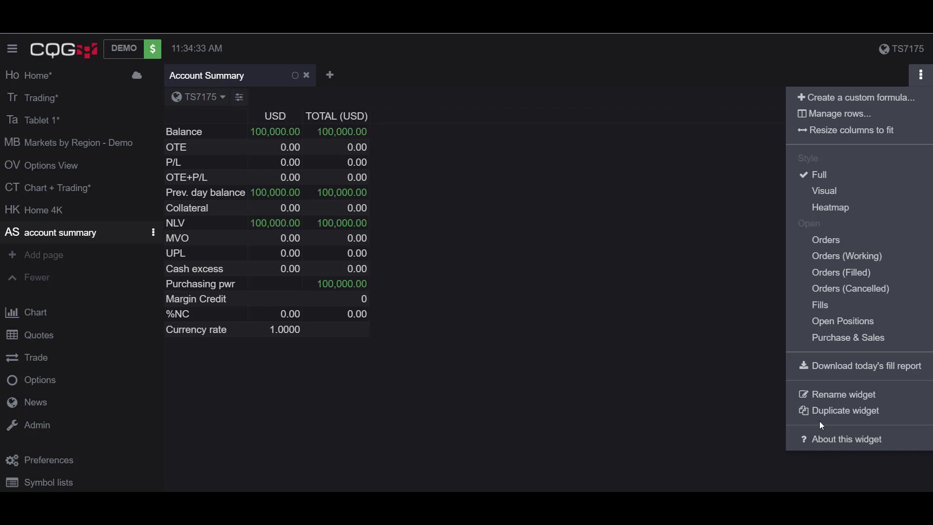
mouse_move(862, 98)
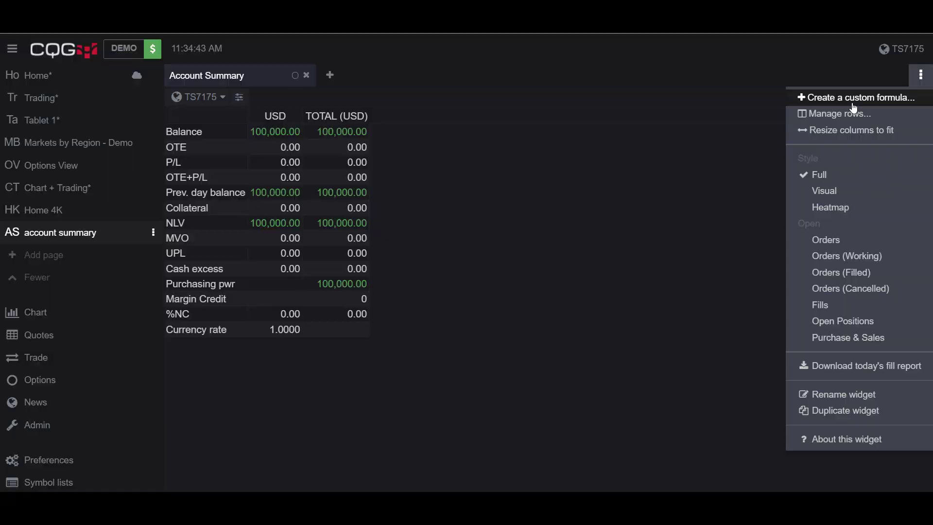
left_click(859, 98)
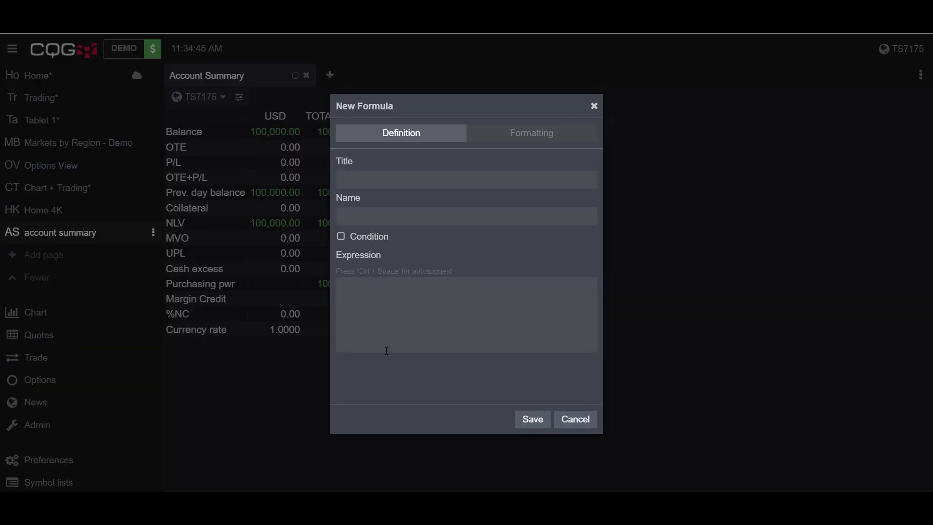
mouse_move(484, 156)
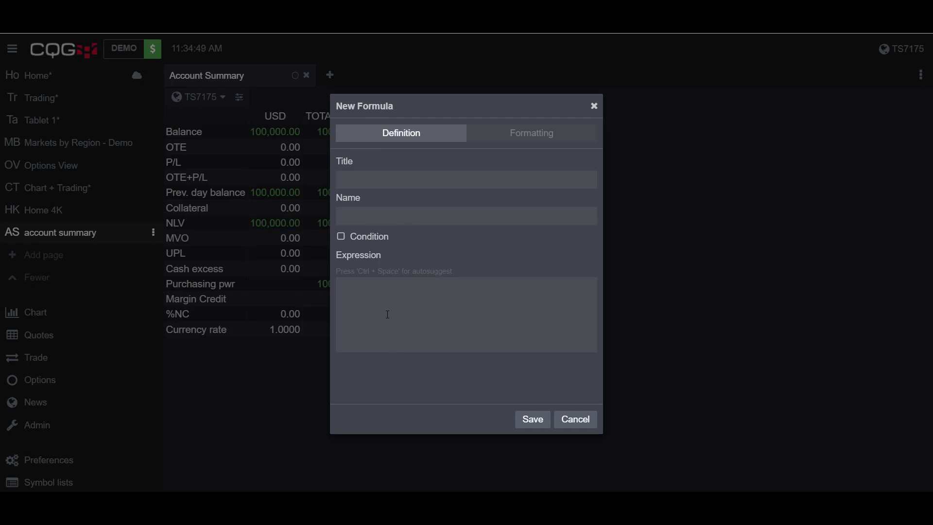
left_click(466, 180)
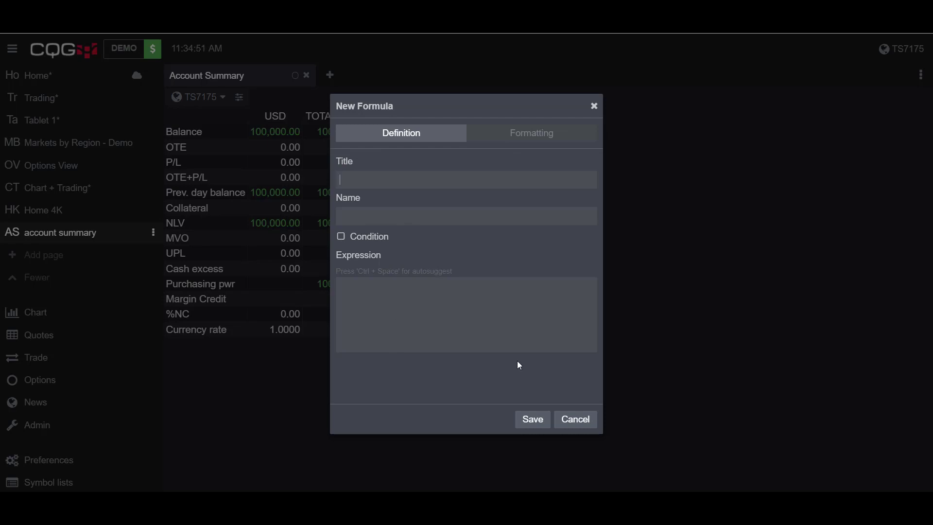
left_click(573, 418)
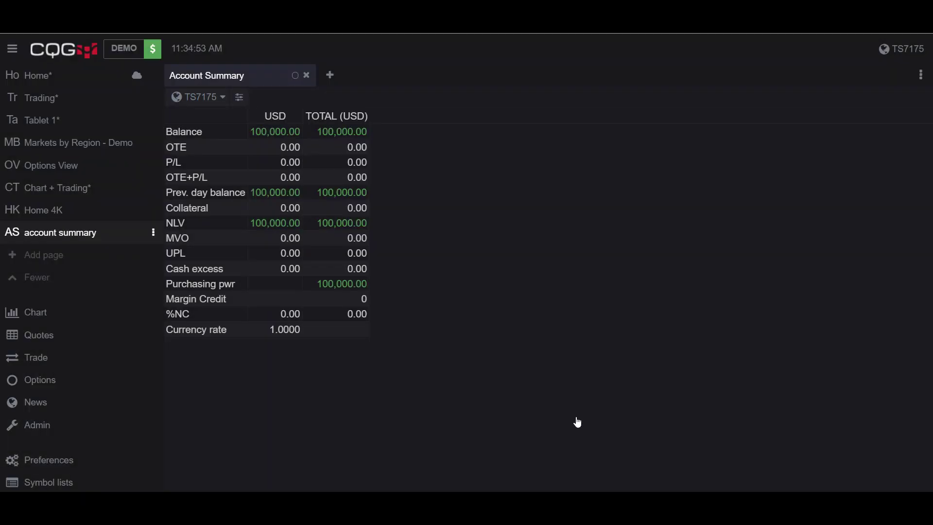
left_click(922, 75)
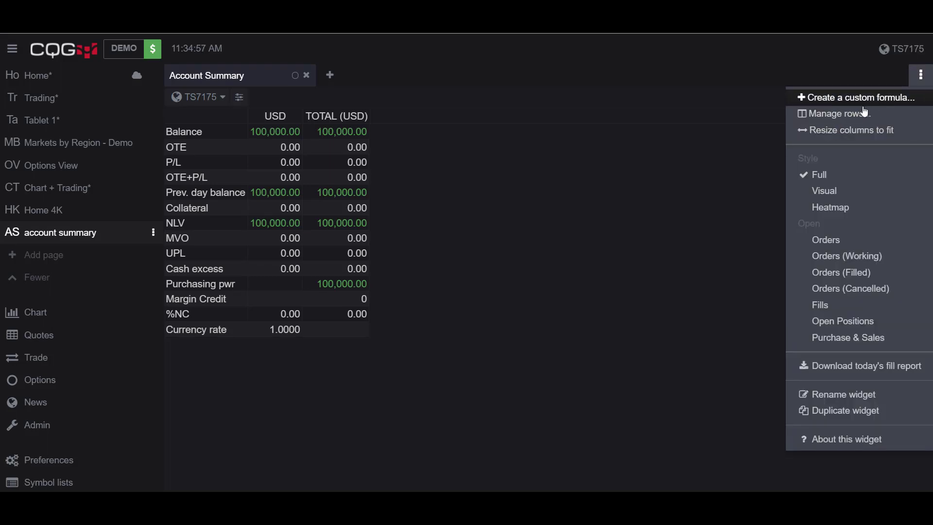
mouse_move(840, 148)
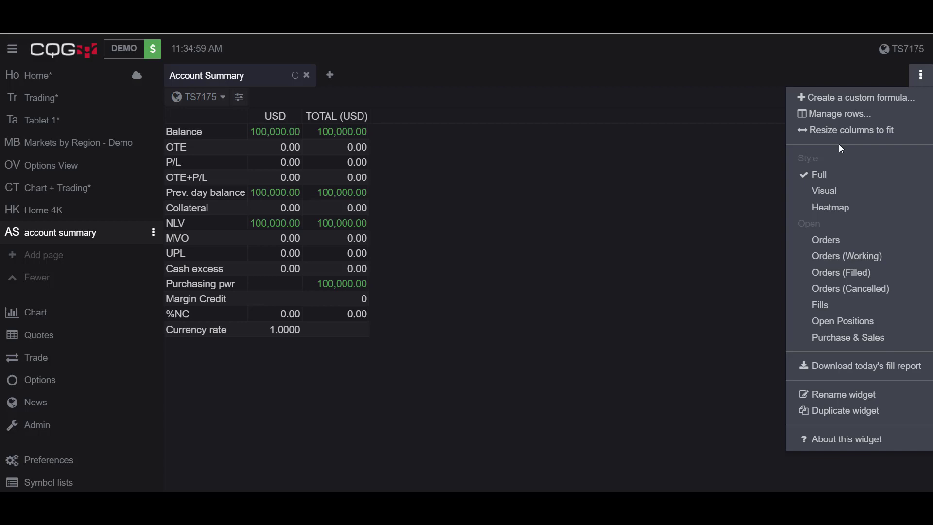
In Manage rows, move Balance down the list, then delete the Balance row
left_click(839, 113)
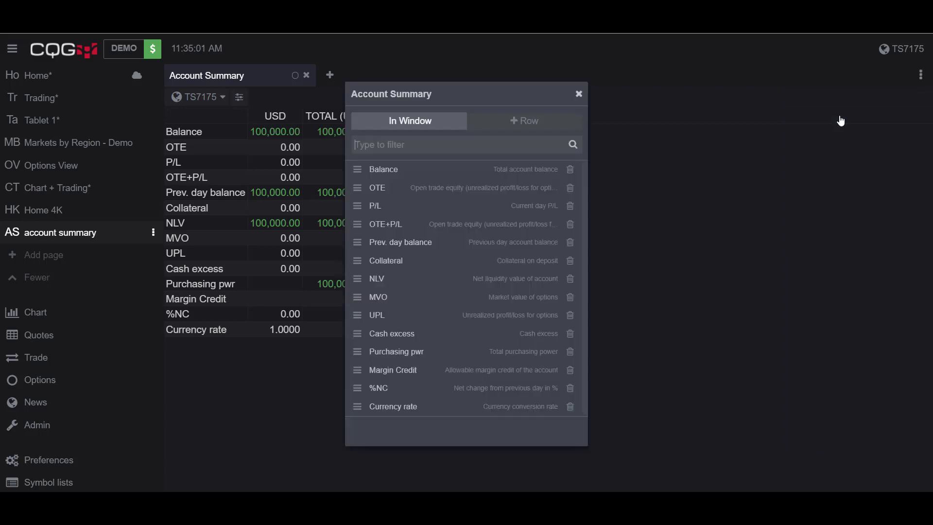
mouse_move(399, 212)
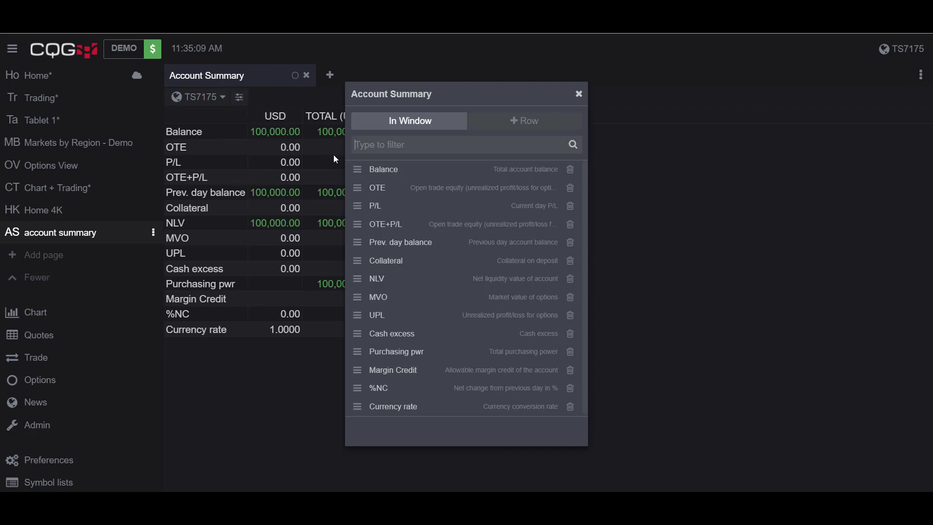
mouse_move(356, 169)
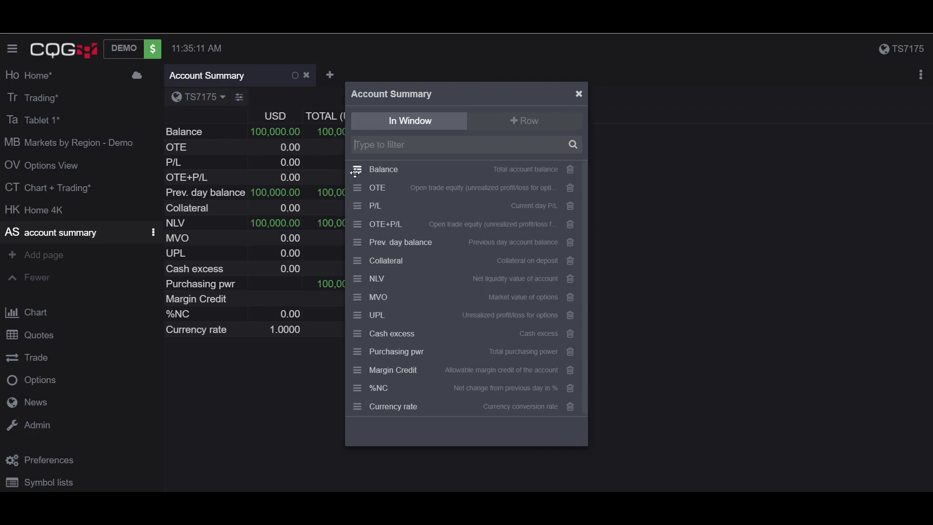
right_click(357, 247)
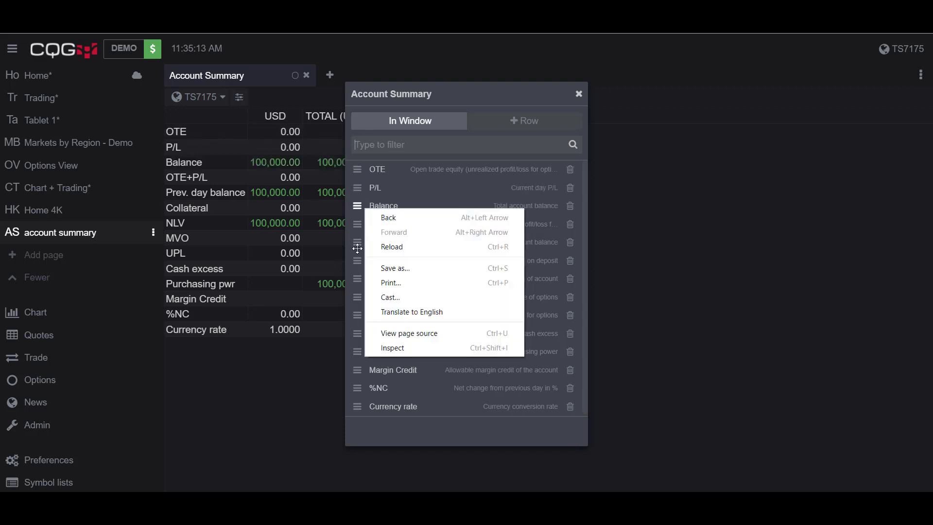
left_click(225, 173)
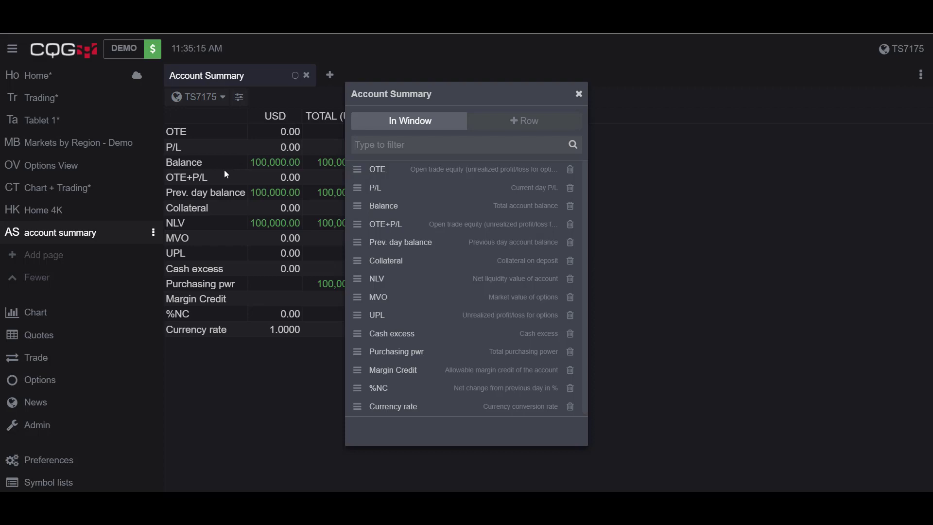
mouse_move(345, 205)
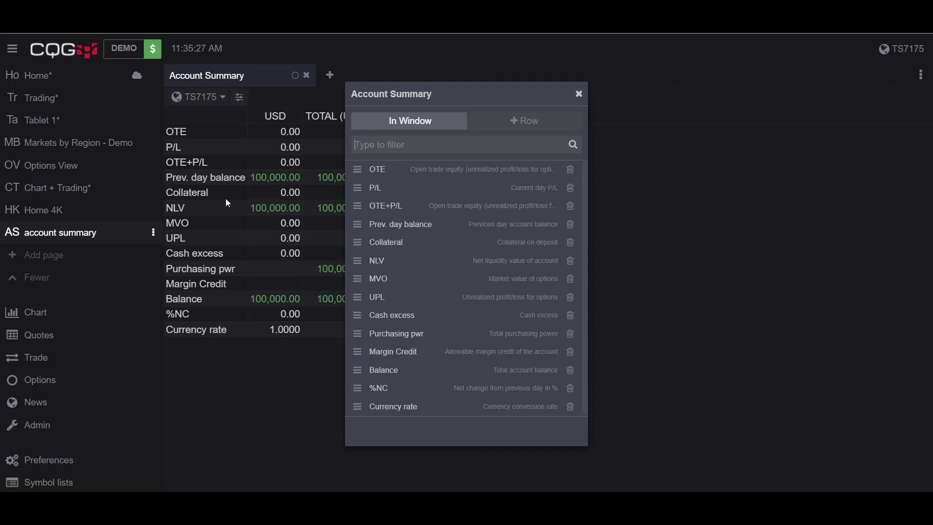
mouse_move(254, 308)
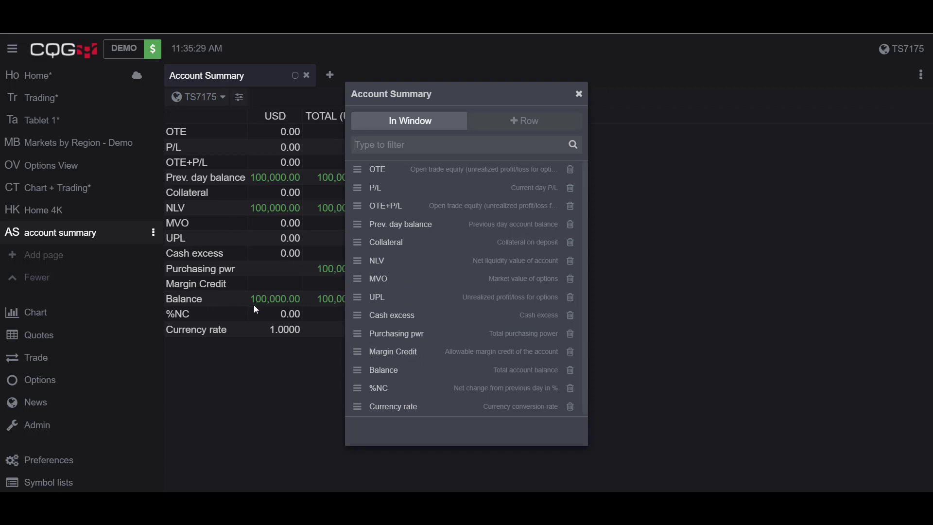
mouse_move(332, 344)
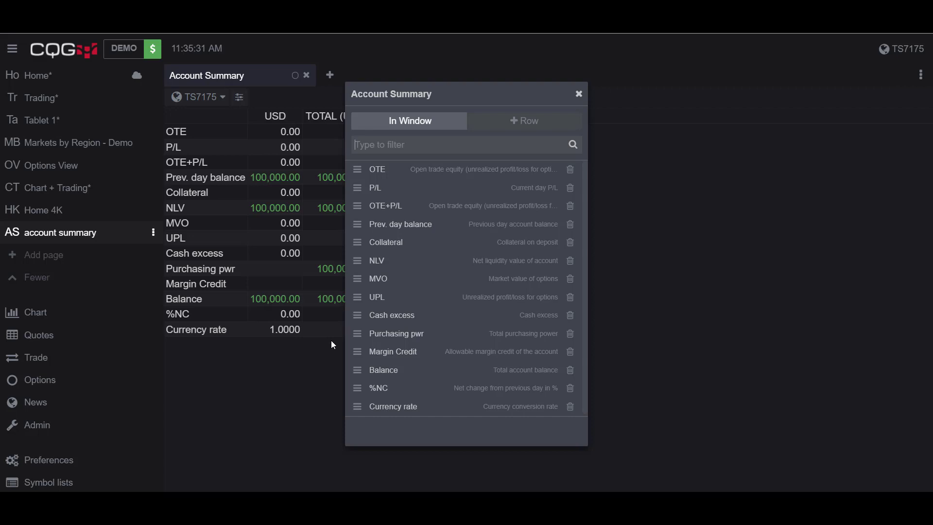
mouse_move(568, 379)
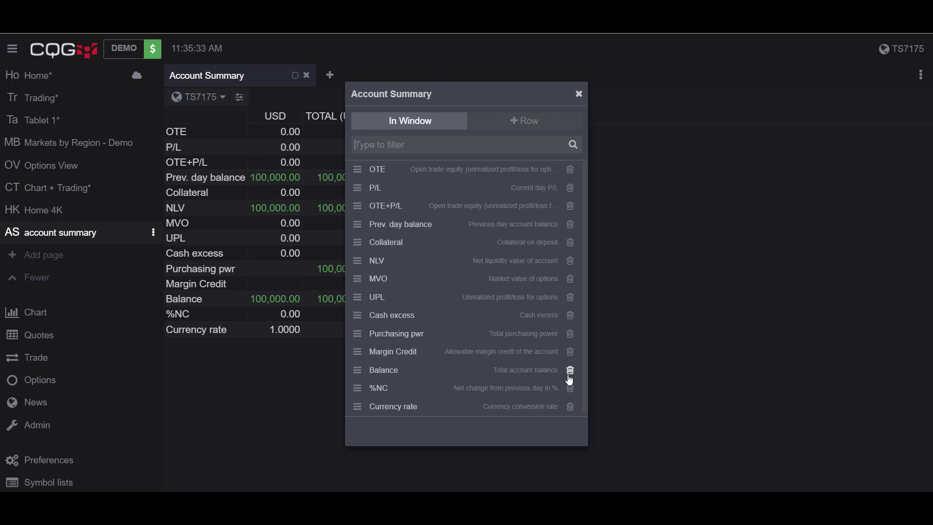
left_click(570, 369)
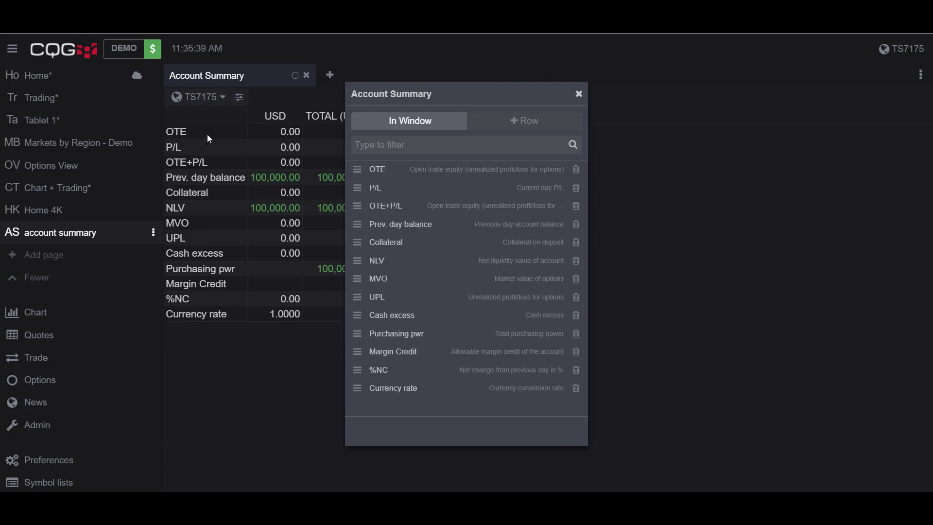
mouse_move(476, 145)
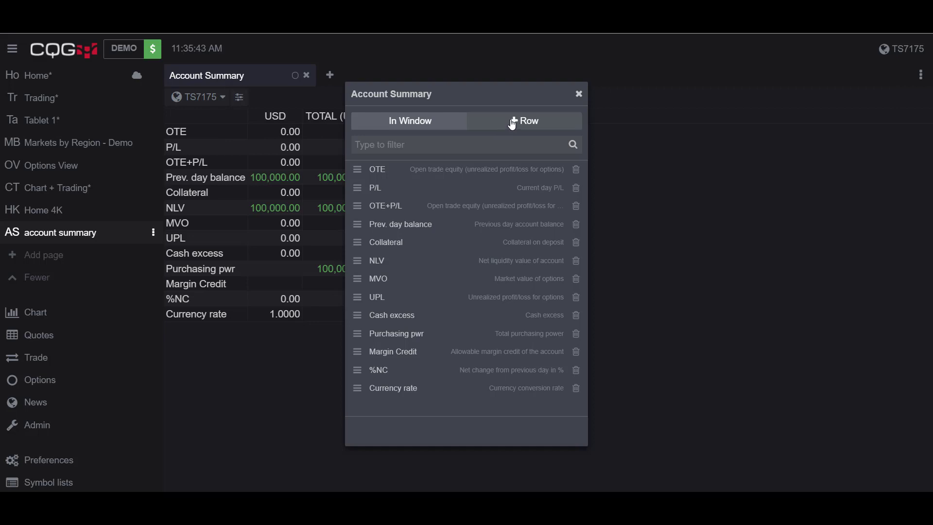
Add Balance, Margin, Margin Excess and Currency rows from the Library and close the dialog
left_click(524, 121)
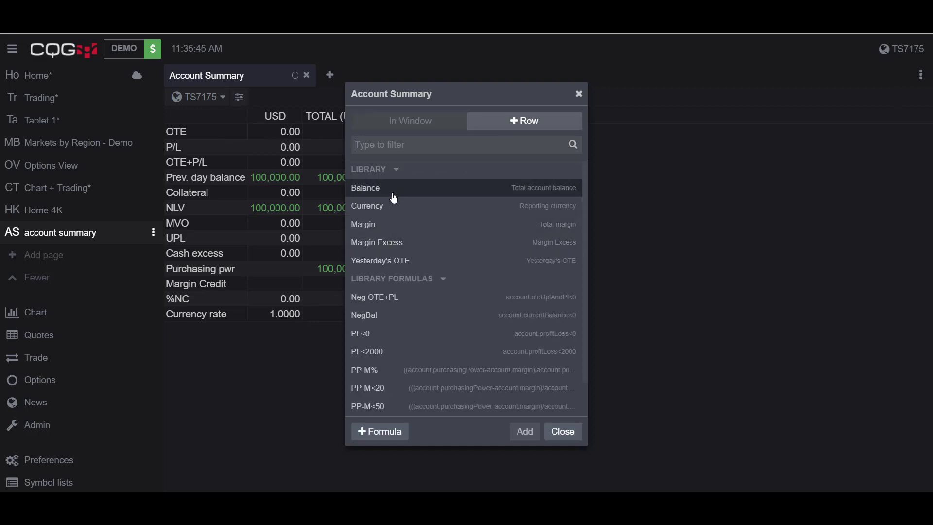
mouse_move(392, 196)
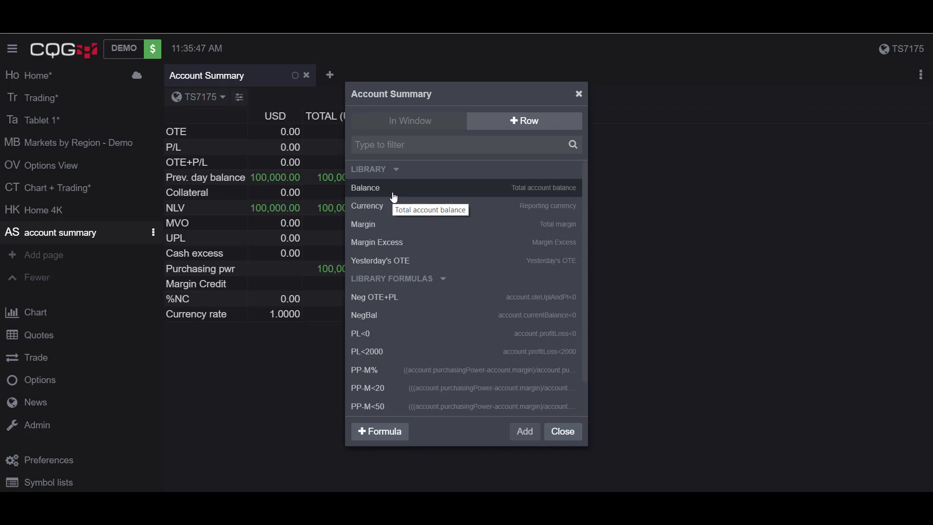
left_click(365, 188)
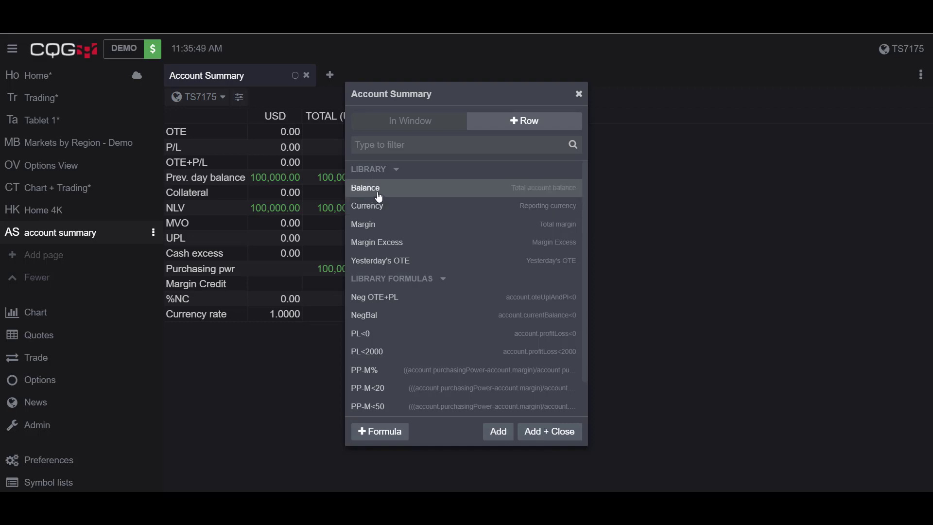
scroll("down", 3)
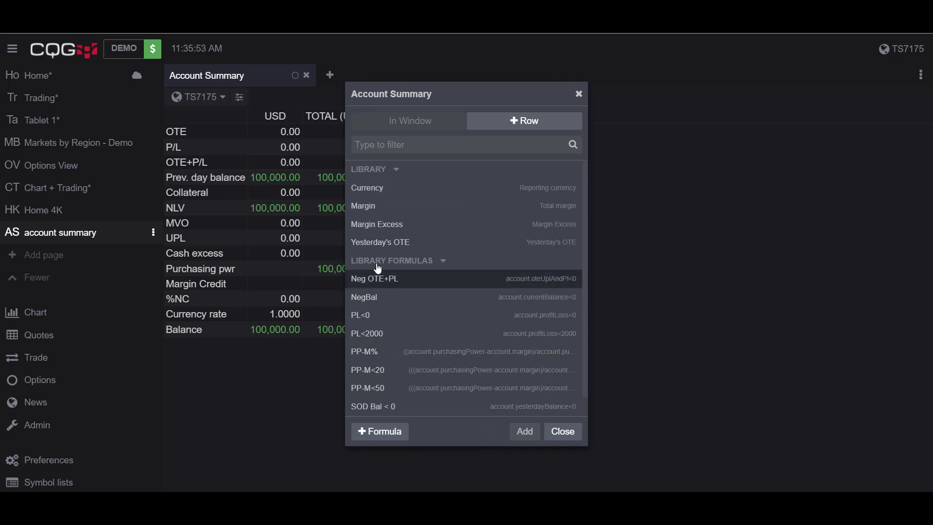
mouse_move(363, 214)
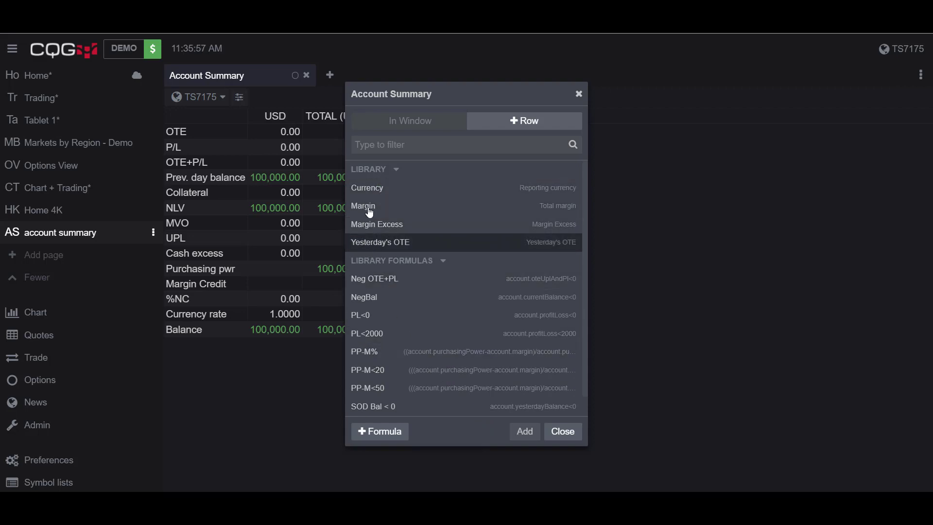
left_click(363, 205)
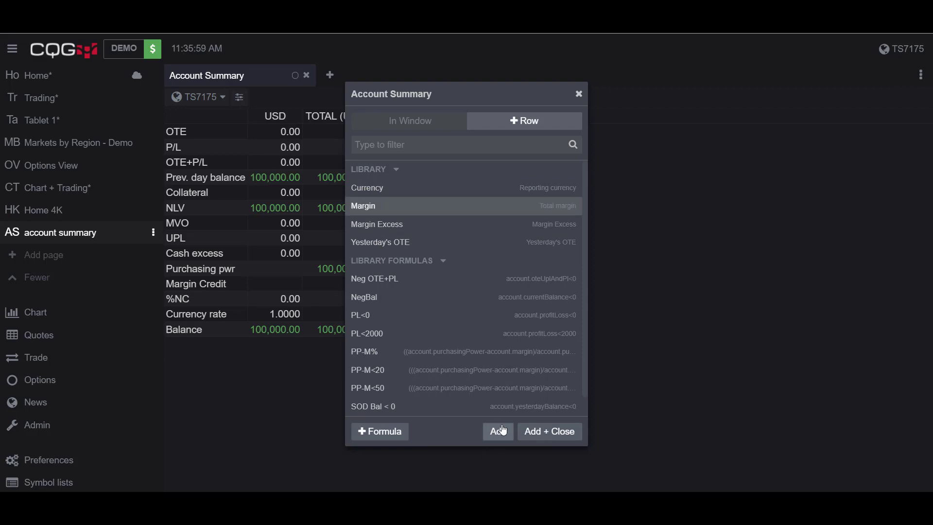
left_click(497, 431)
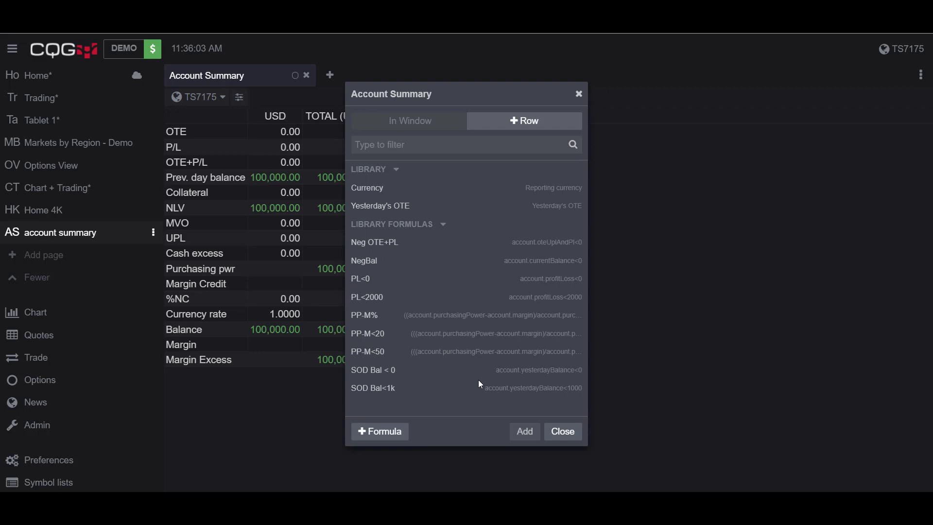
mouse_move(407, 192)
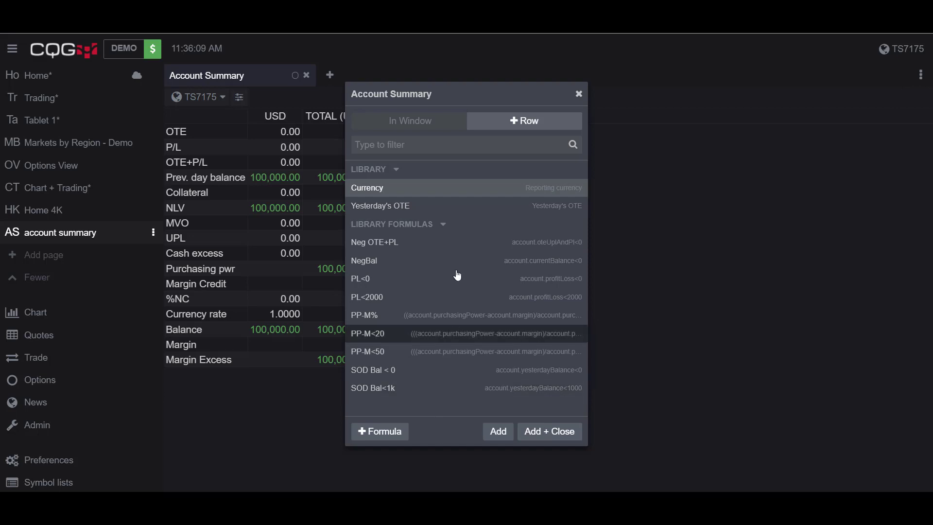
mouse_move(549, 431)
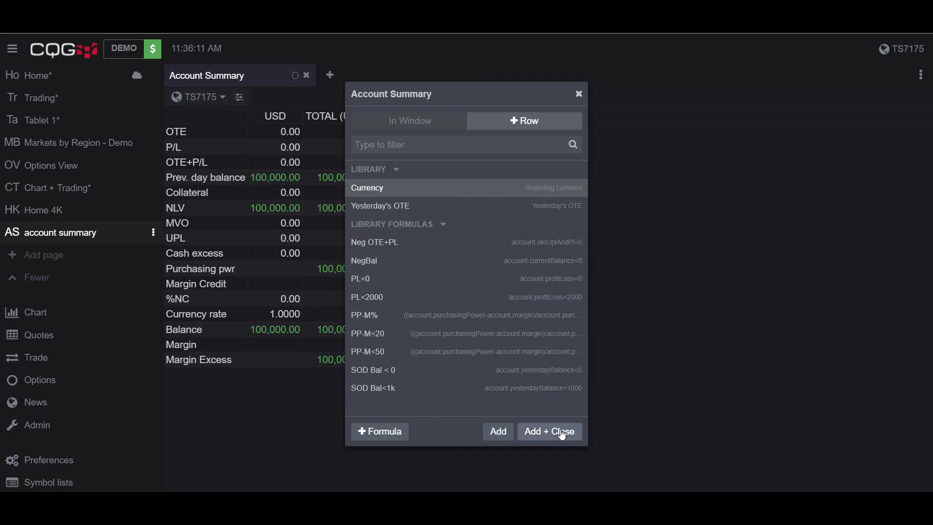
left_click(548, 431)
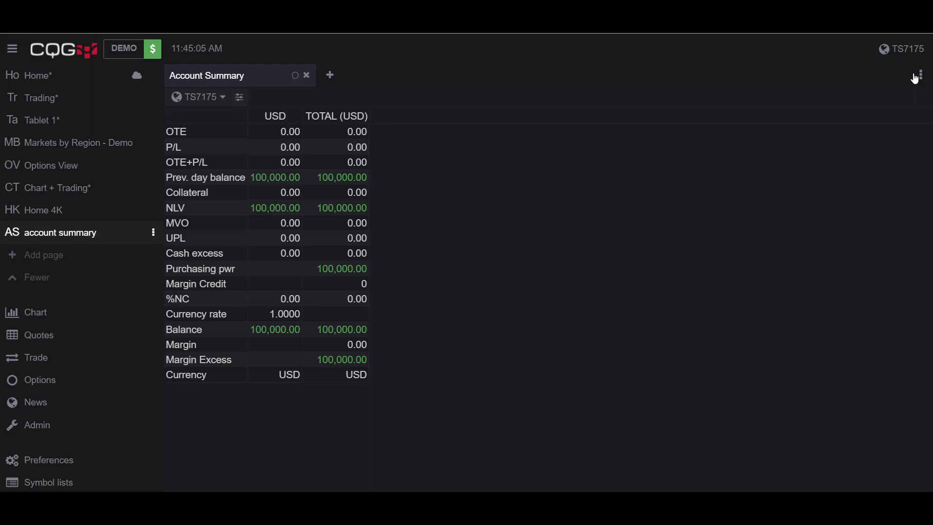
Show the Account Summary in Visual style, then reopen its options to choose Heatmap
left_click(918, 74)
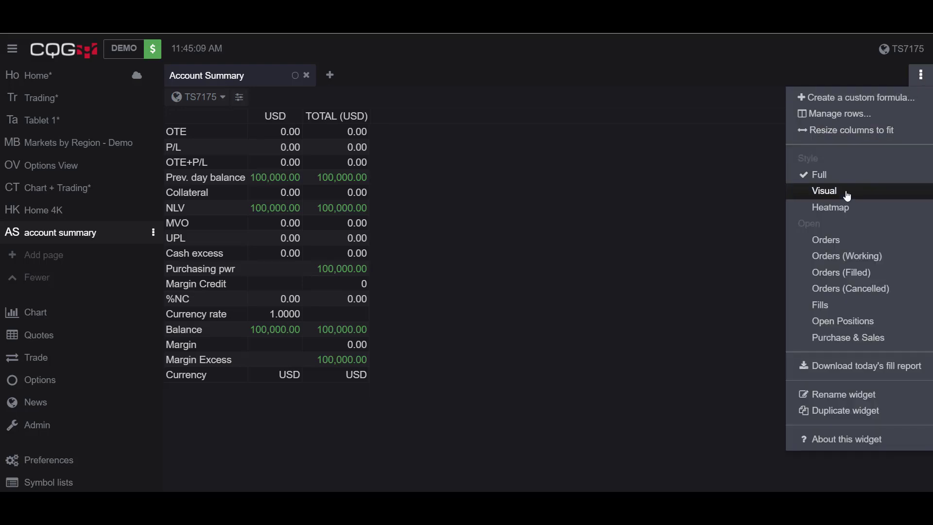
mouse_move(921, 74)
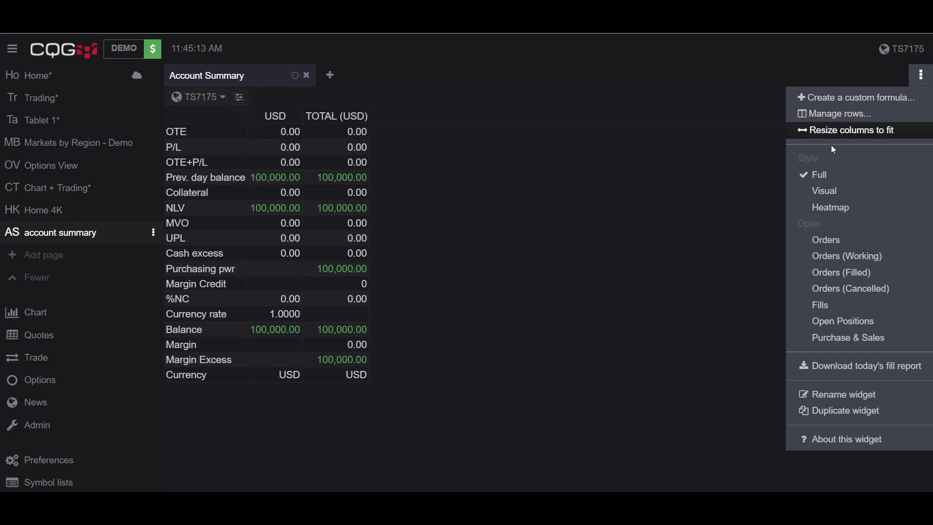
mouse_move(821, 163)
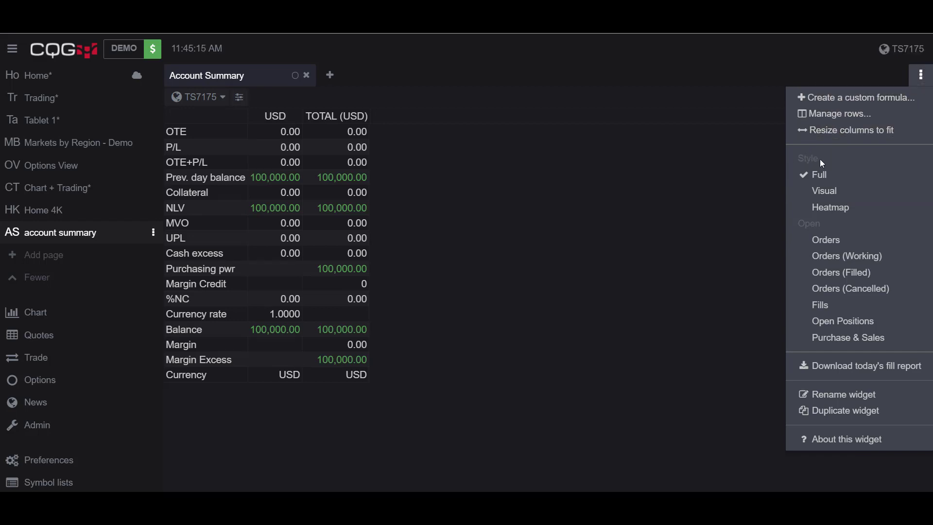
mouse_move(819, 175)
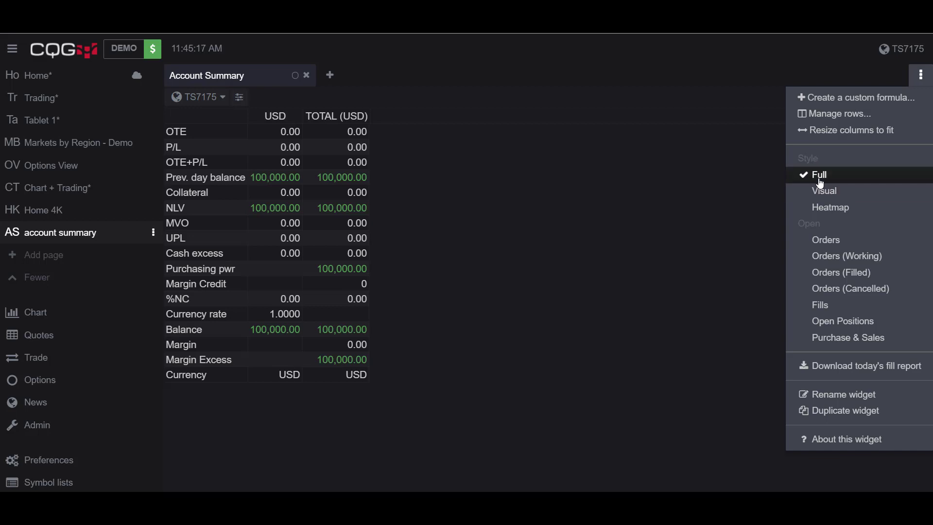
mouse_move(824, 190)
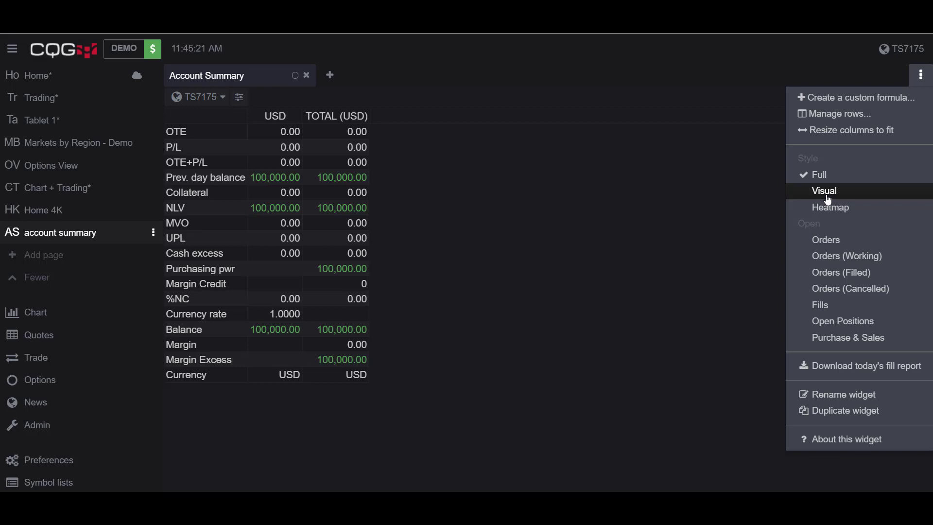
left_click(824, 191)
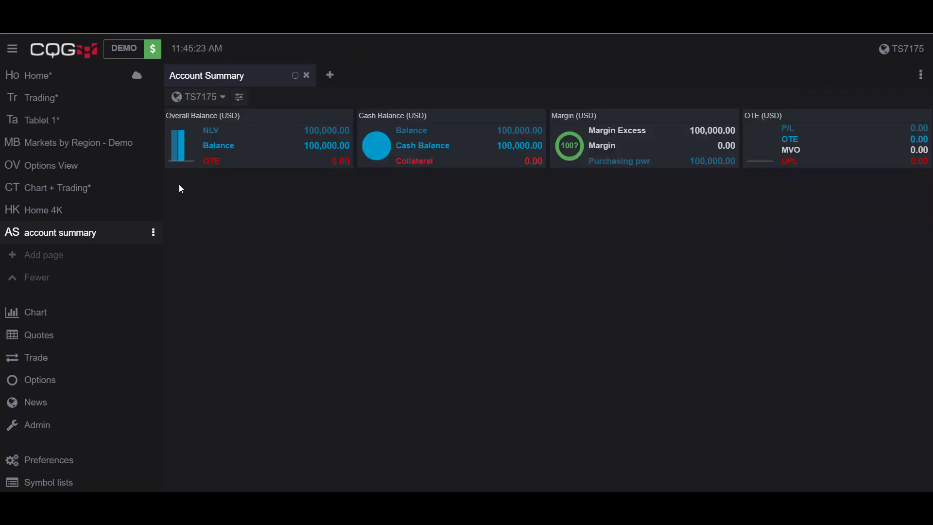
mouse_move(665, 183)
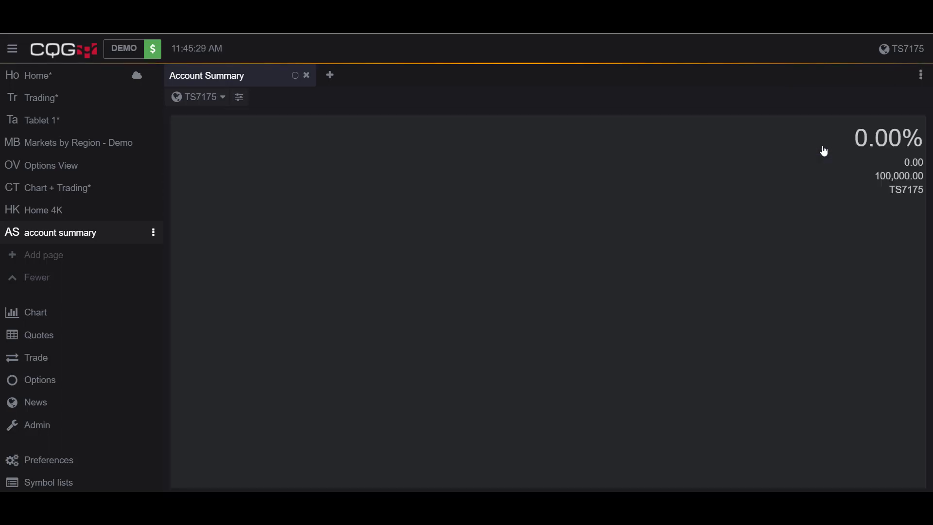
mouse_move(505, 397)
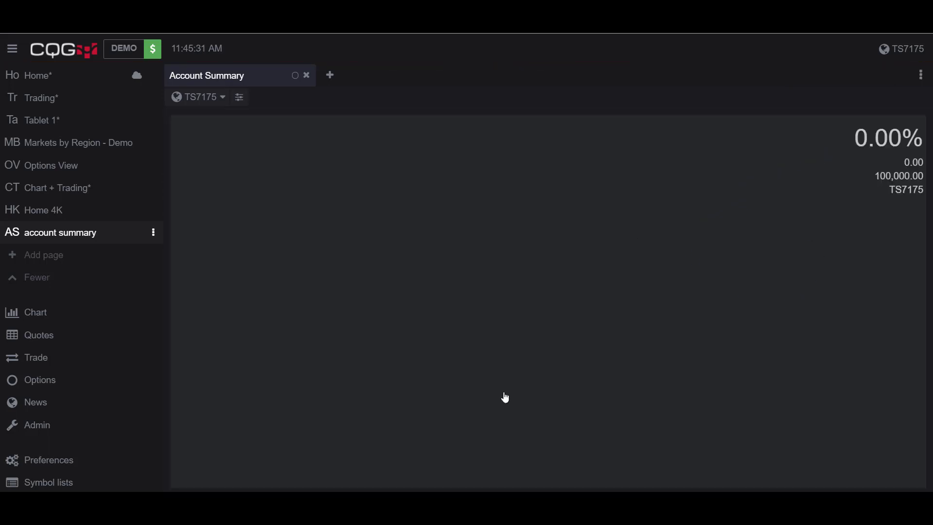
mouse_move(663, 411)
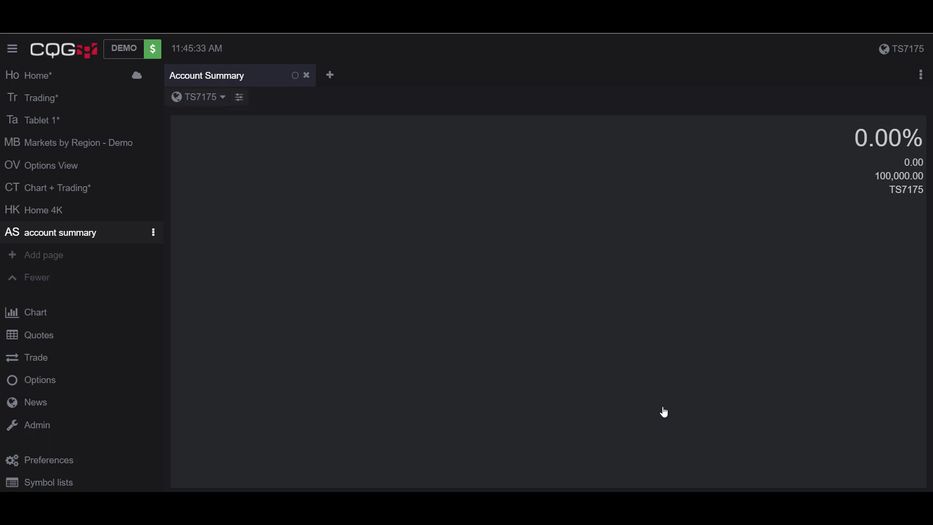
left_click(921, 75)
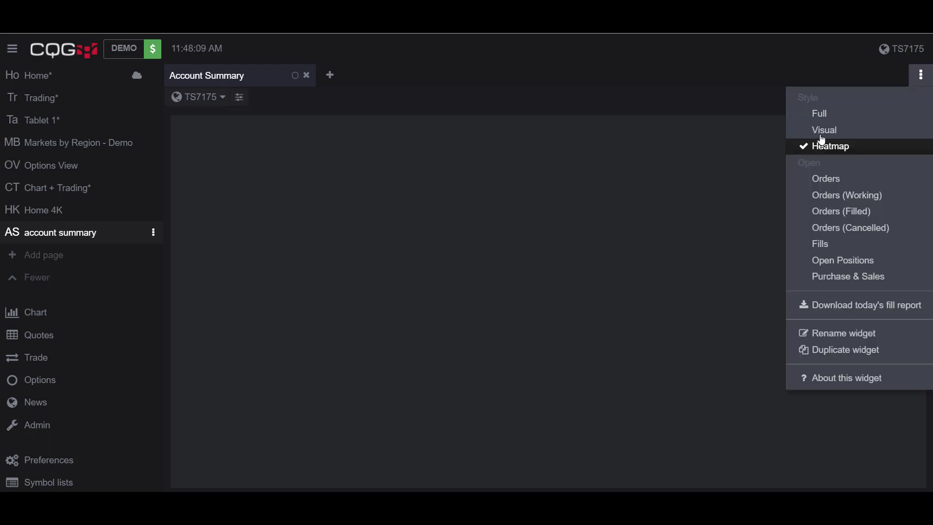
Set the Account Summary back to Full style and reopen its widget options
left_click(820, 113)
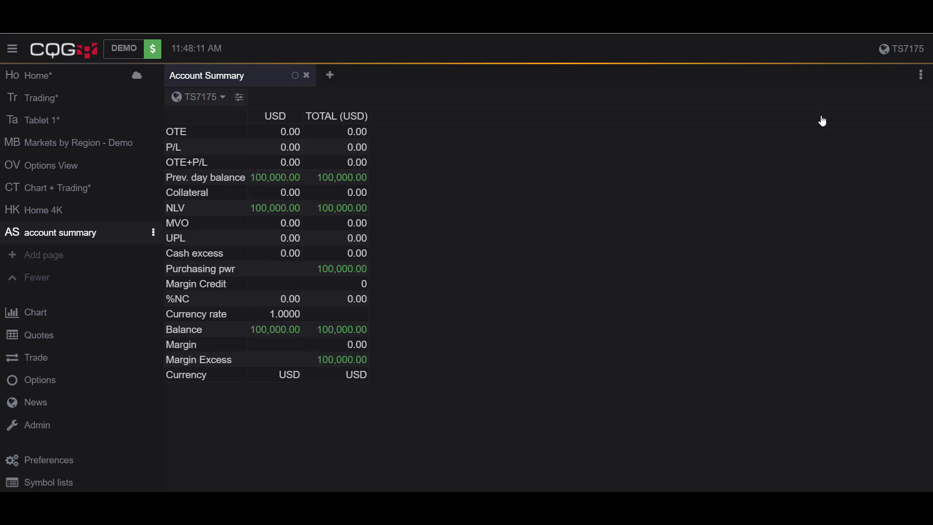
left_click(924, 75)
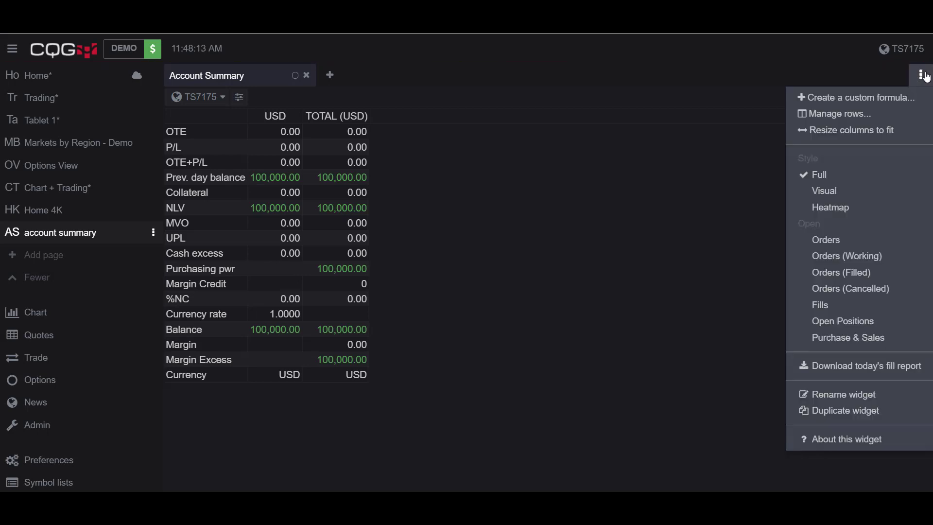
mouse_move(819, 175)
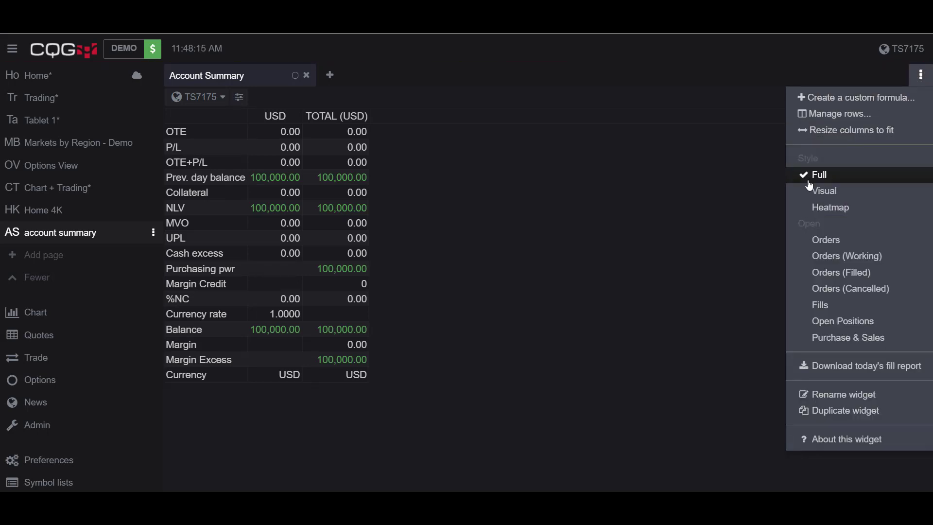
mouse_move(821, 228)
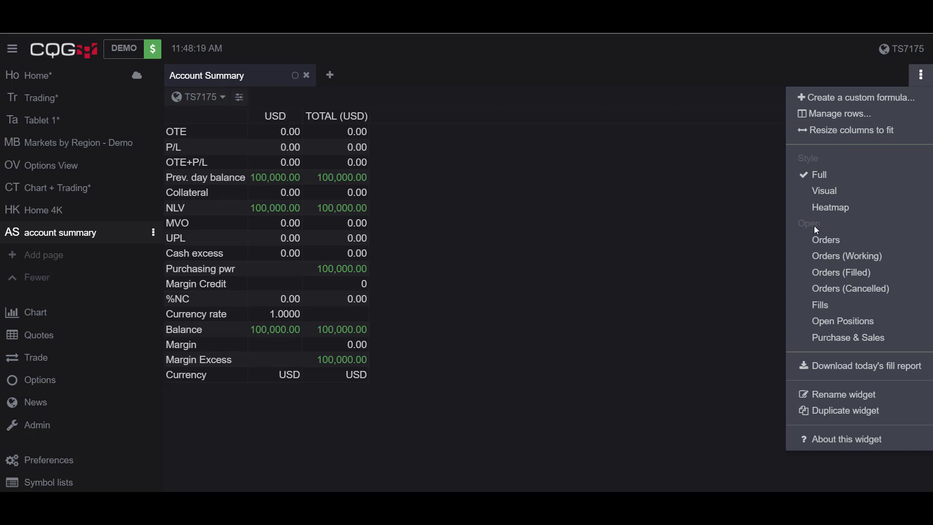
mouse_move(840, 273)
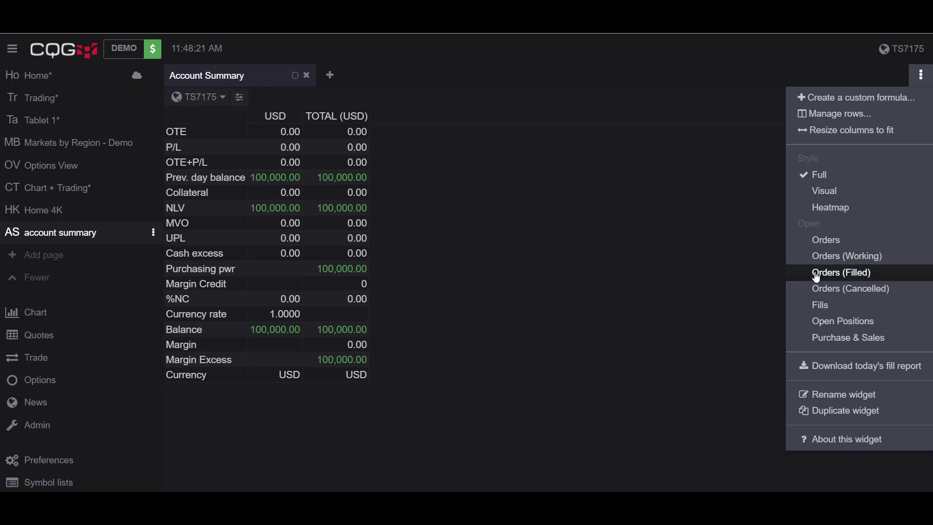
mouse_move(847, 337)
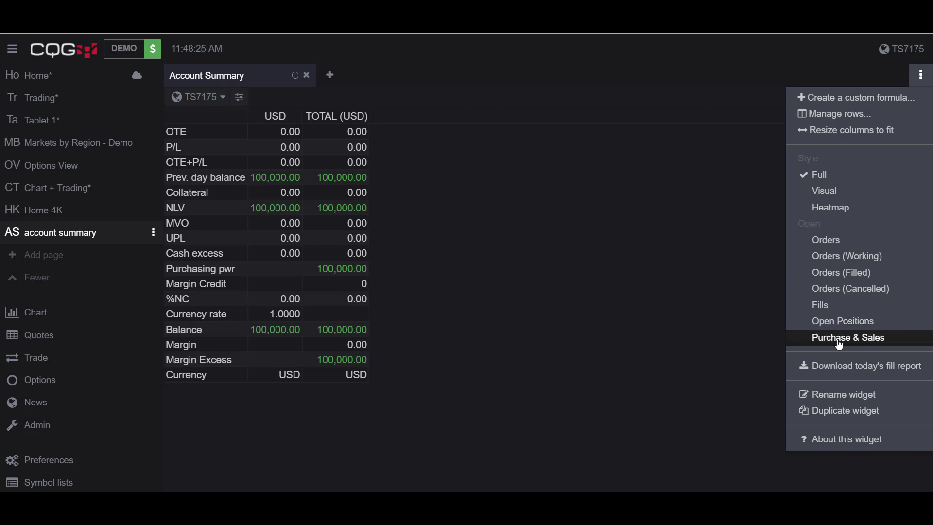
mouse_move(826, 240)
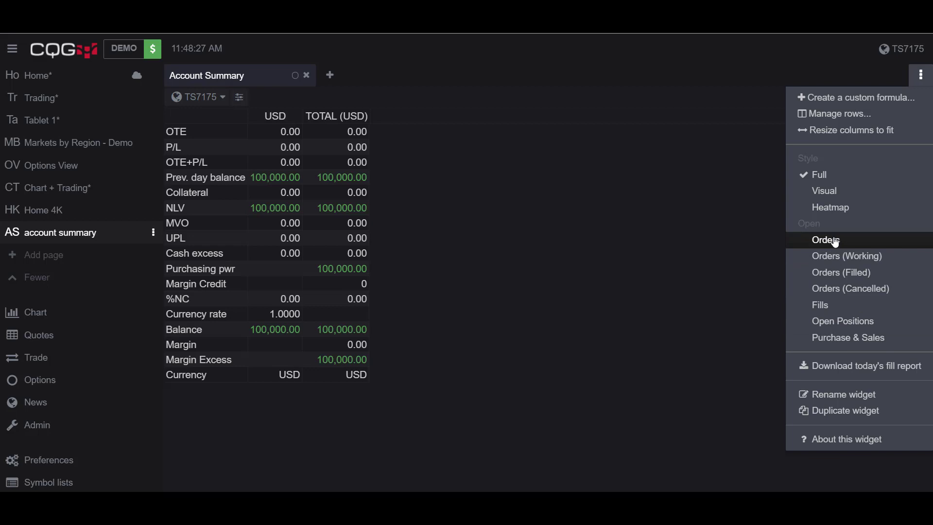
Open the Orders widget and dock it in the right half beside Account Summary
left_click(825, 239)
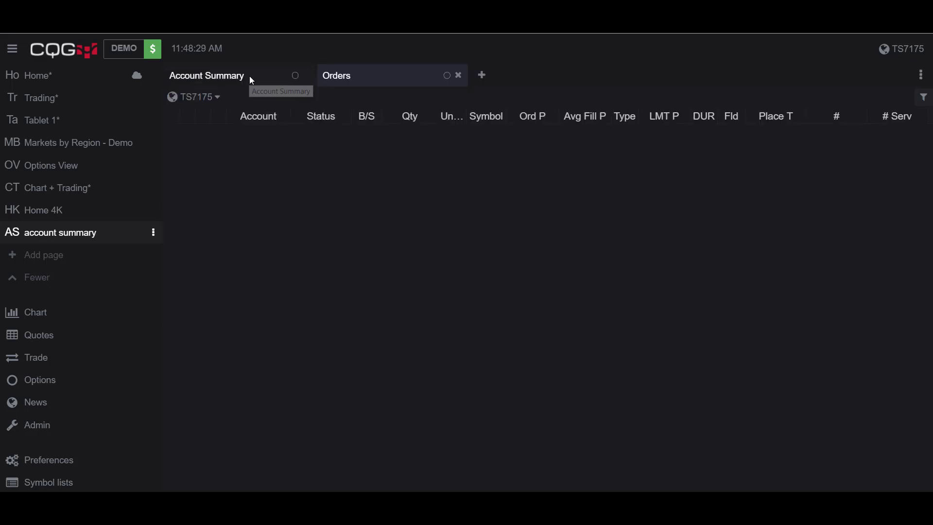
left_click(206, 76)
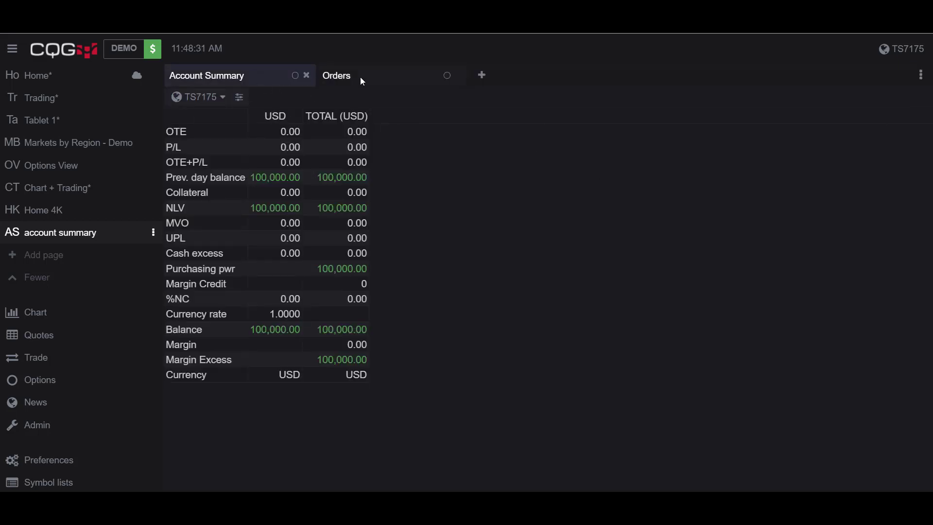
left_click(336, 76)
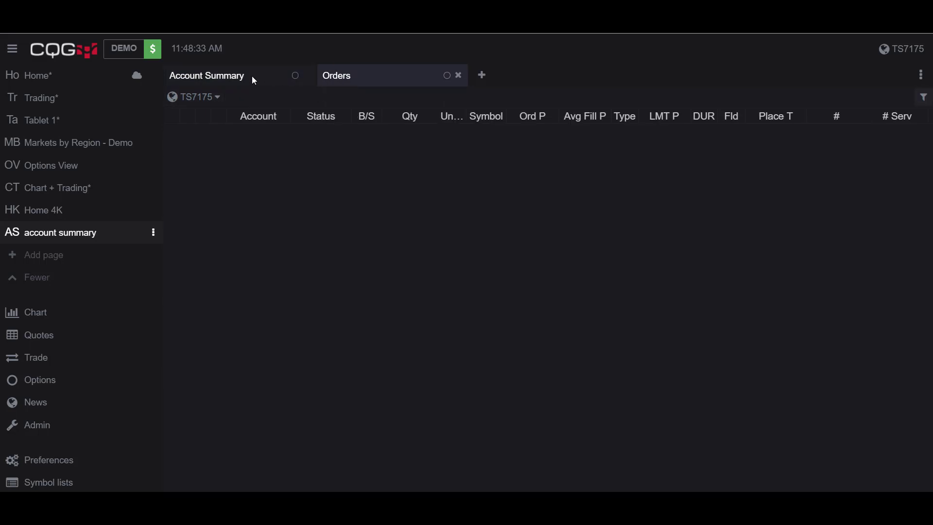
left_click(207, 76)
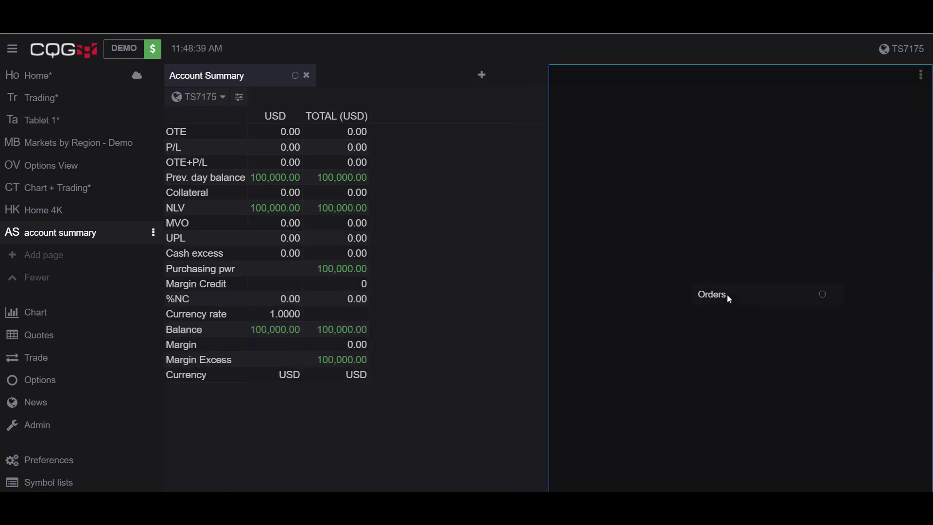
left_click(711, 294)
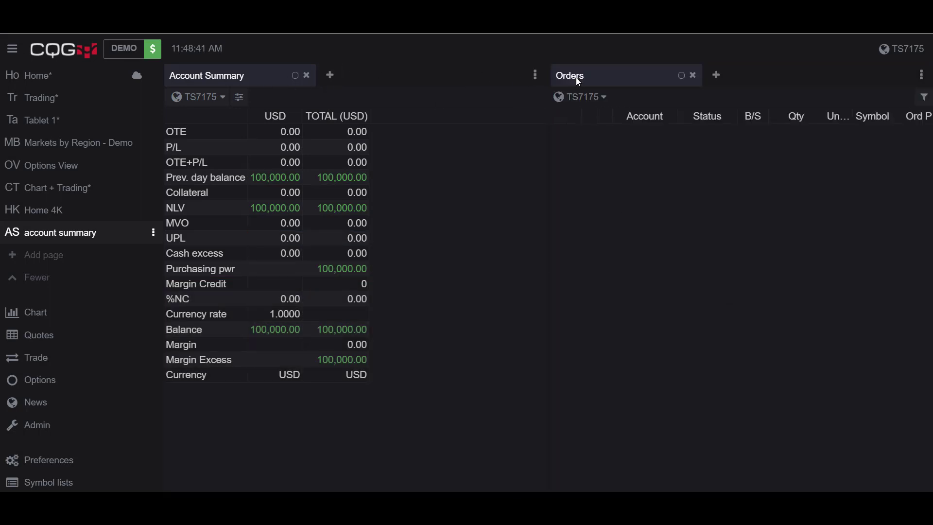
mouse_move(497, 83)
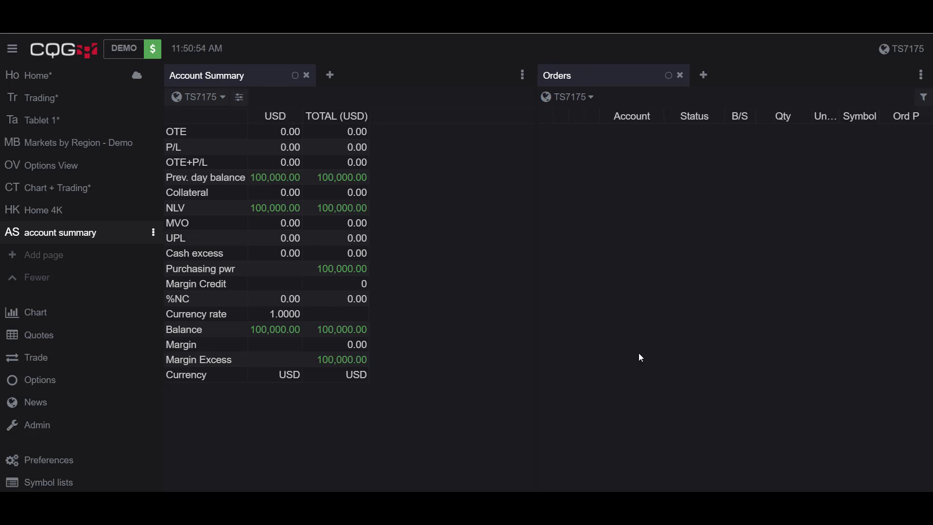
mouse_move(374, 243)
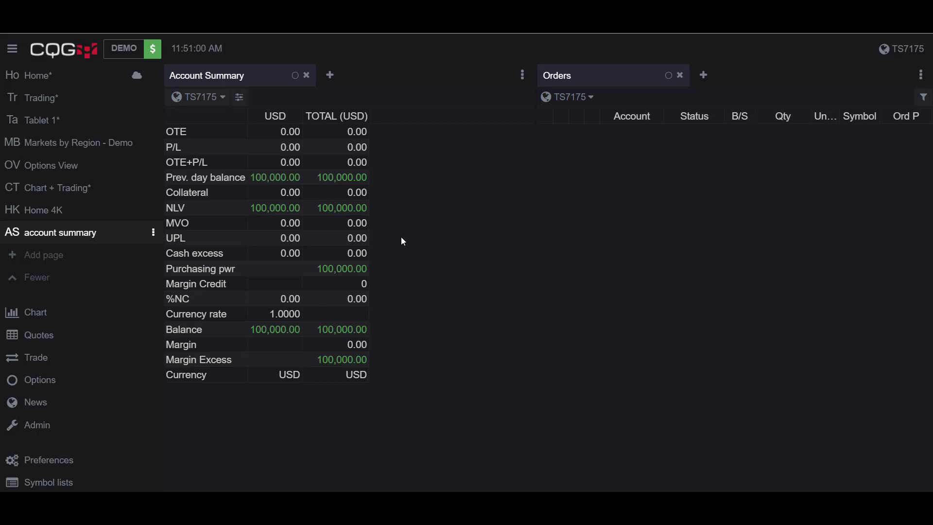
mouse_move(702, 76)
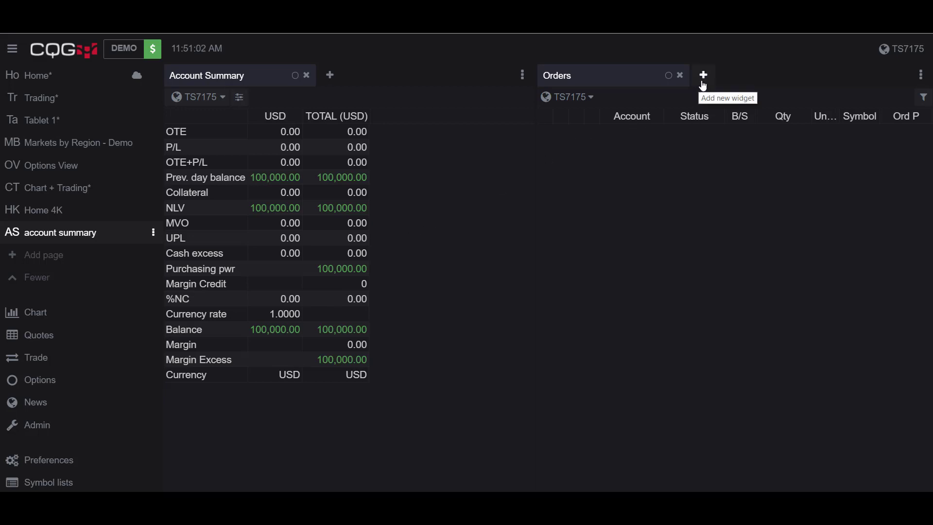
Add Open Positions and Purchase & Sales widgets, then tile all four panes in a grid
left_click(703, 75)
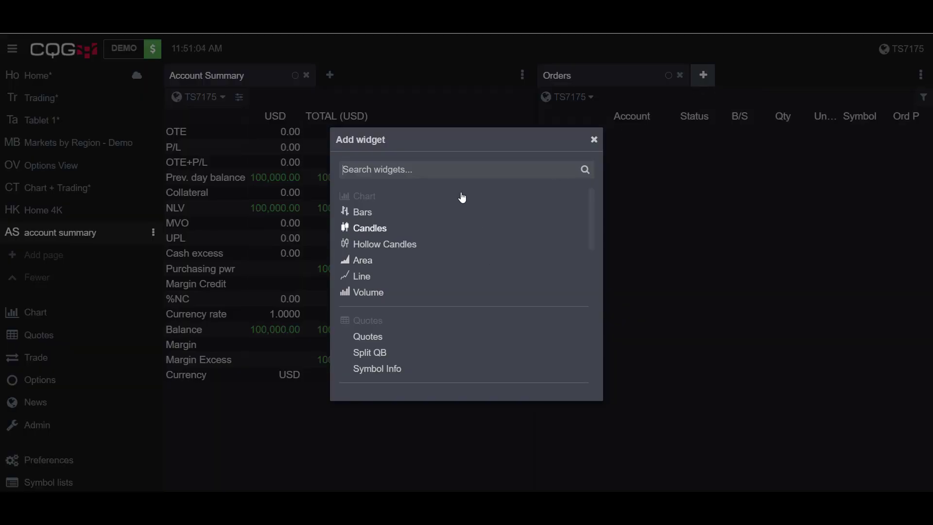
scroll("down", 3)
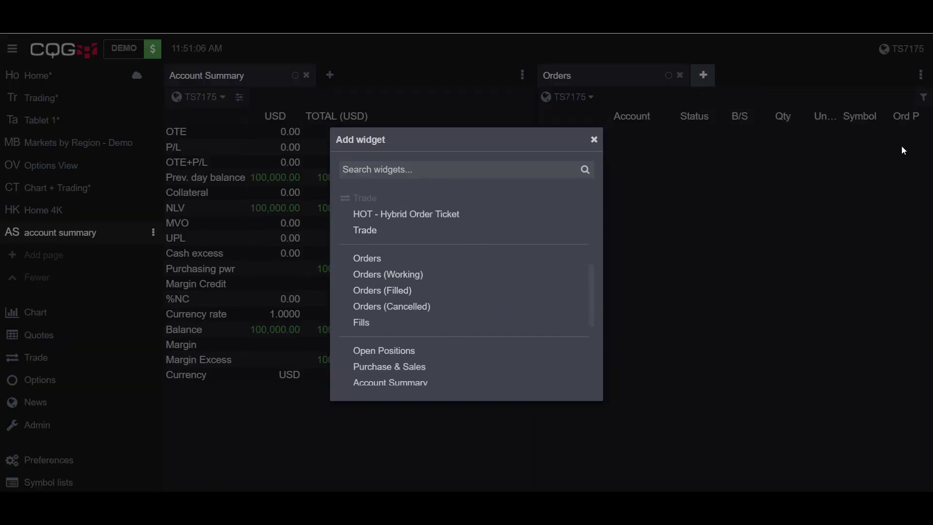
mouse_move(586, 215)
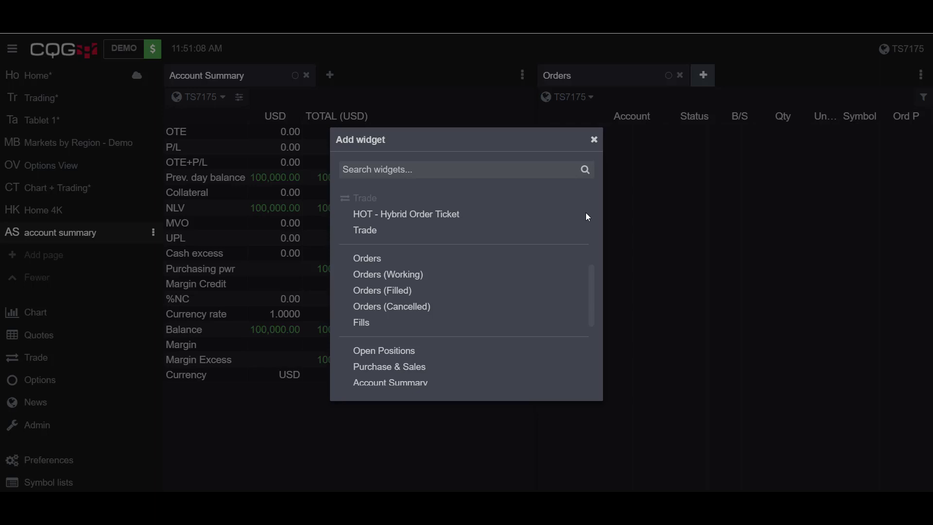
scroll("down", 3)
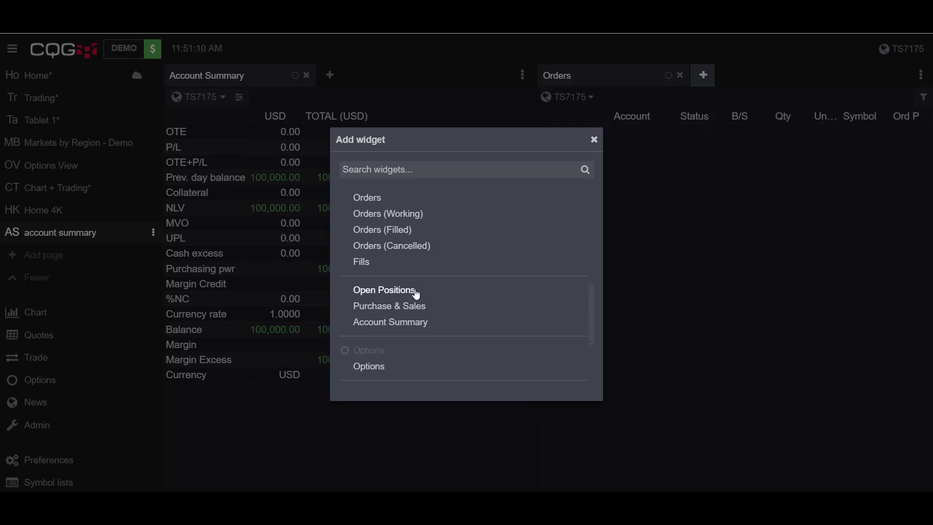
left_click(385, 290)
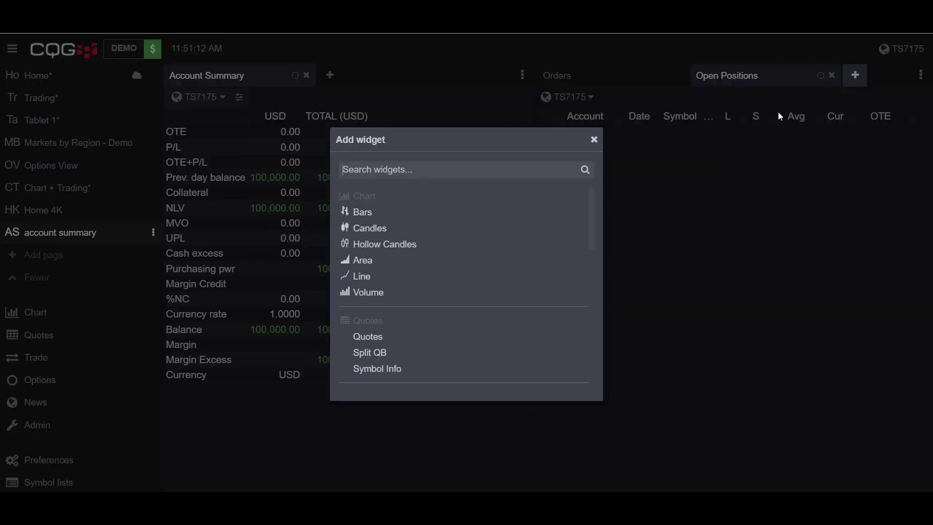
scroll("down", 3)
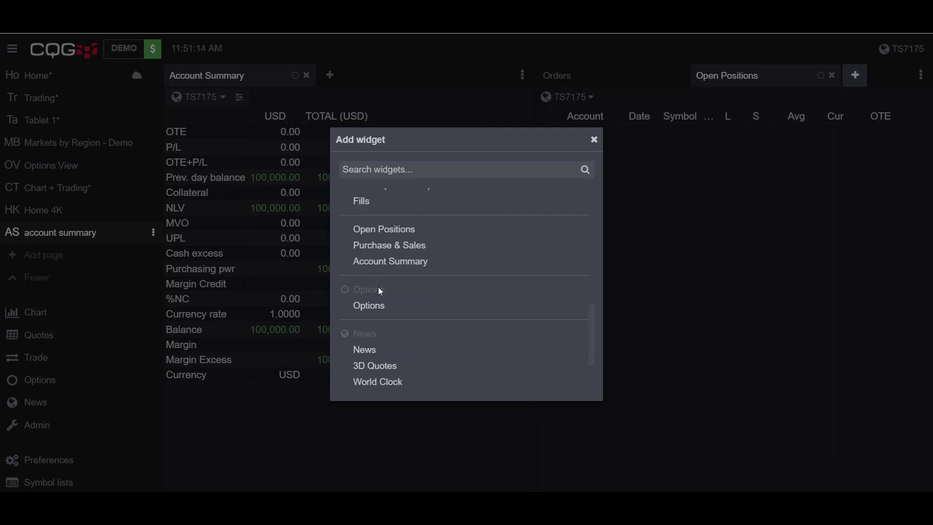
left_click(389, 244)
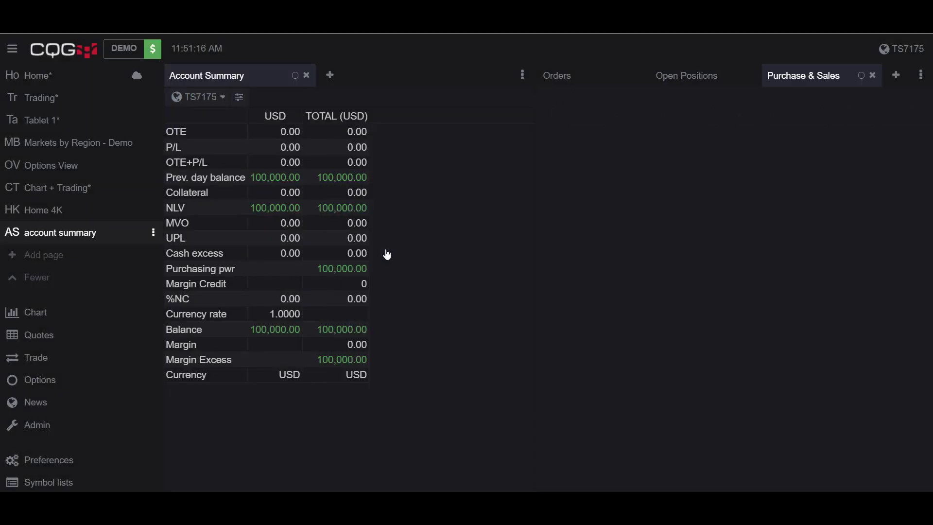
left_click(557, 75)
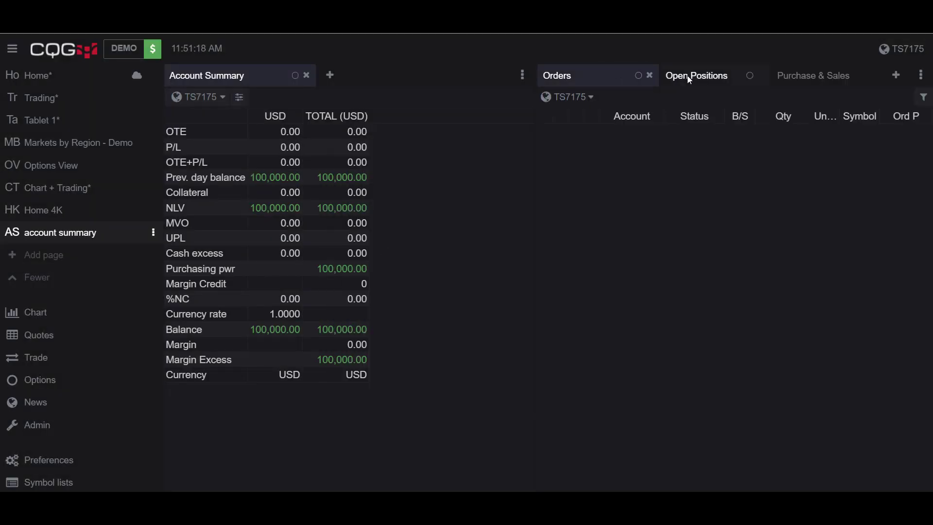
left_click(695, 76)
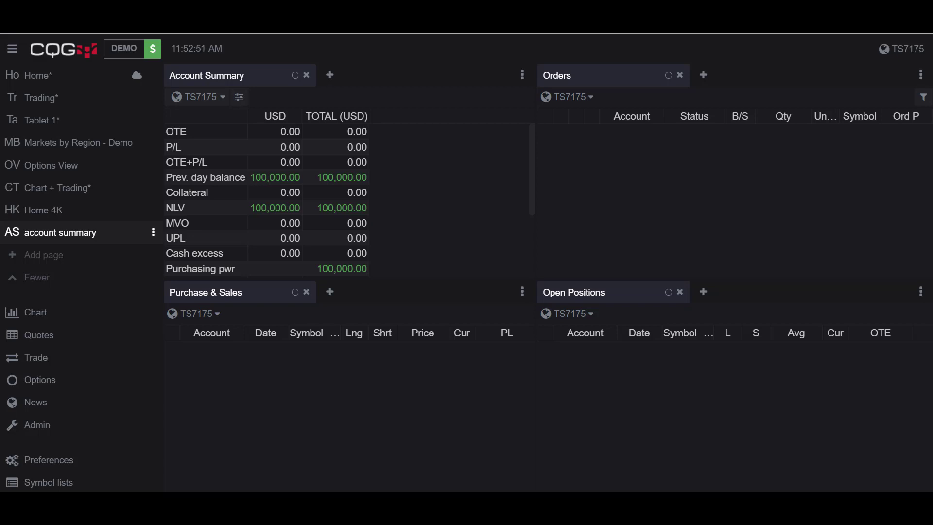
mouse_move(330, 76)
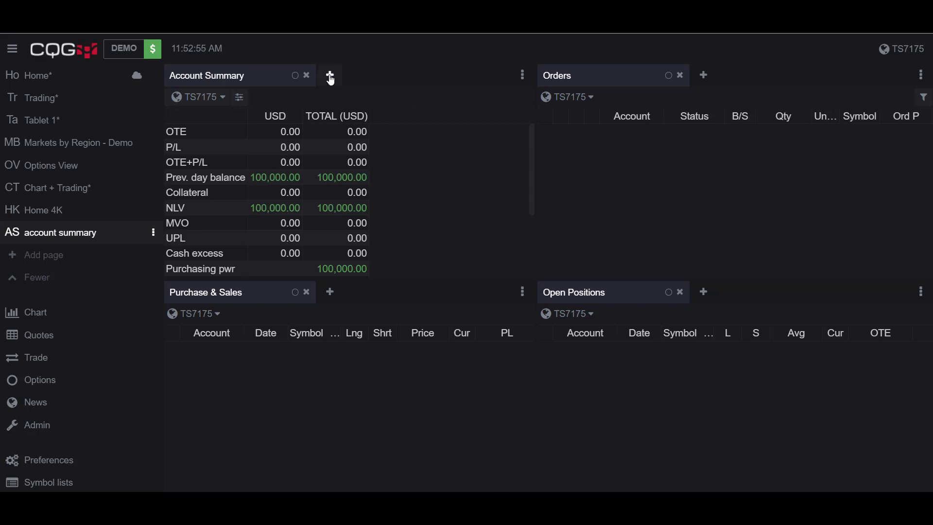
Add a HOT Hybrid Order Ticket widget for CLEJ8 as a tab in the Account Summary pane
left_click(329, 75)
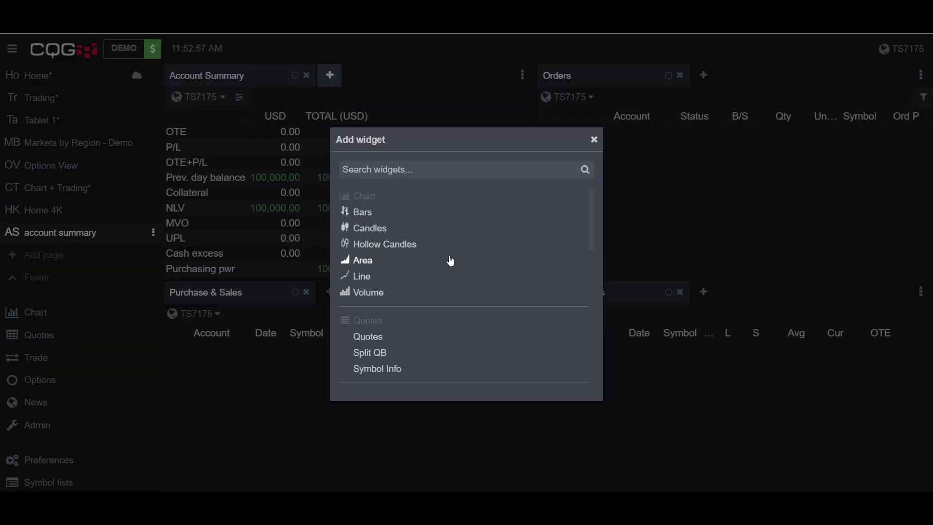
scroll("down", 3)
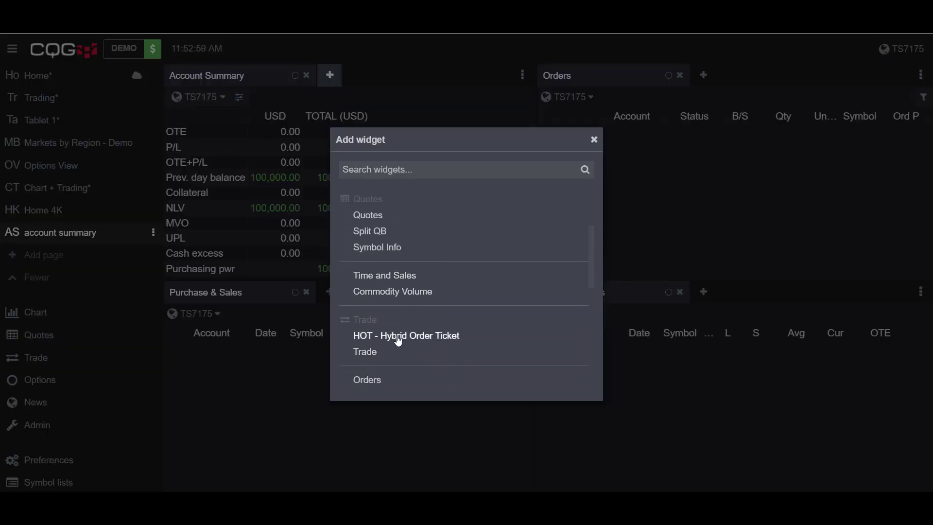
left_click(406, 335)
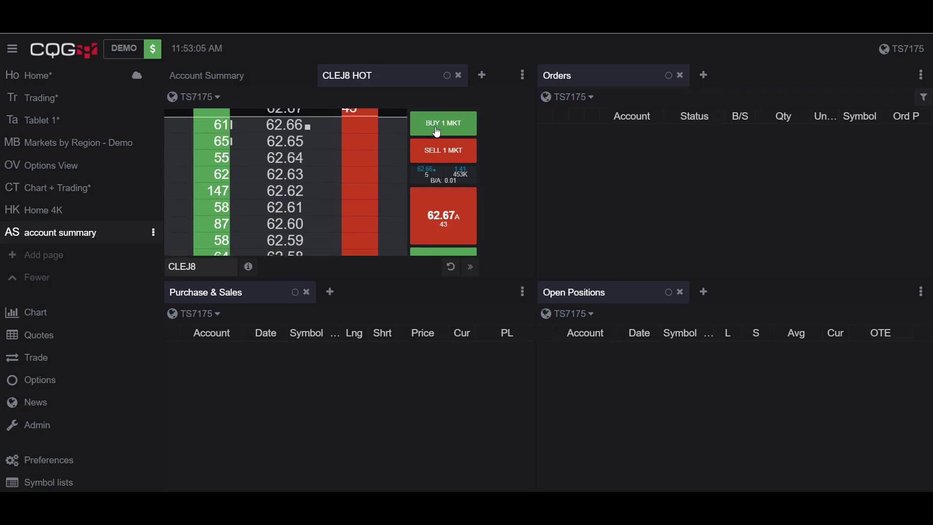
Buy one CLEJ8 contract at market (filled at 62.67), then check the 2,310 margin
left_click(443, 123)
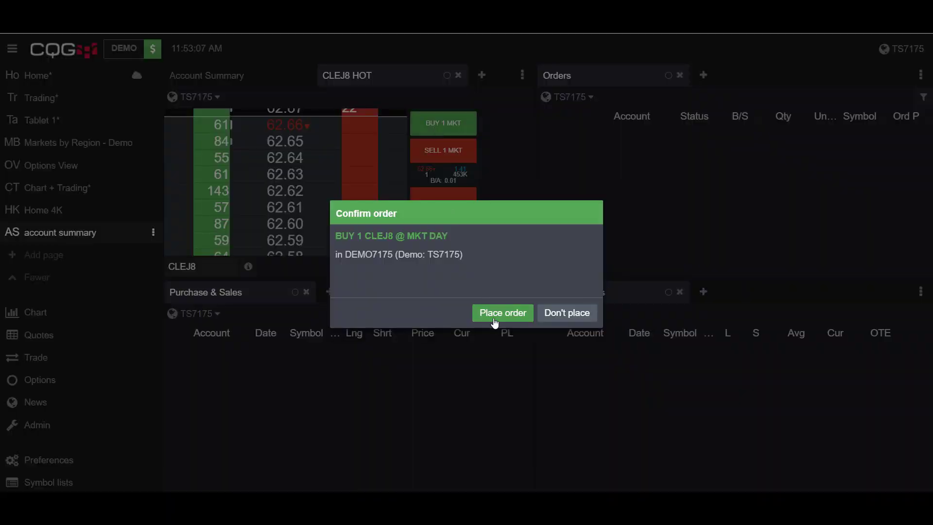
left_click(502, 313)
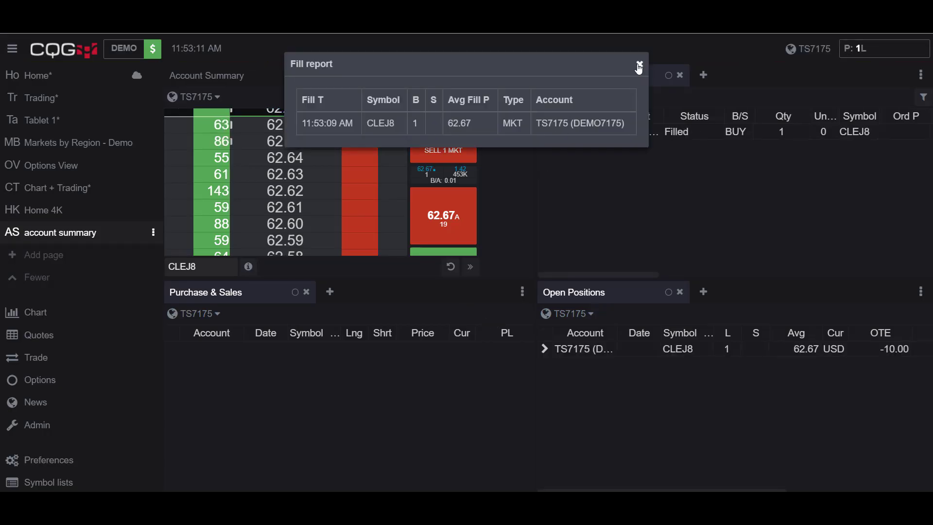
left_click(638, 64)
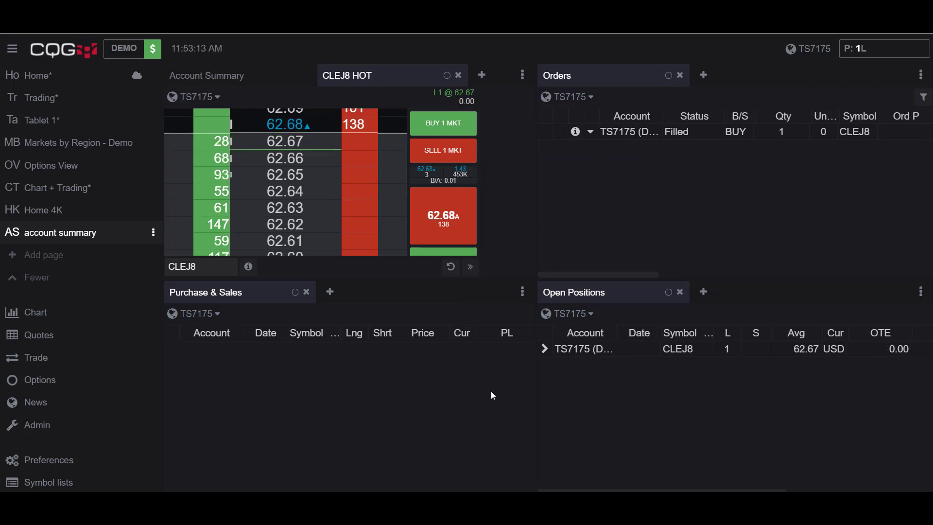
left_click(206, 76)
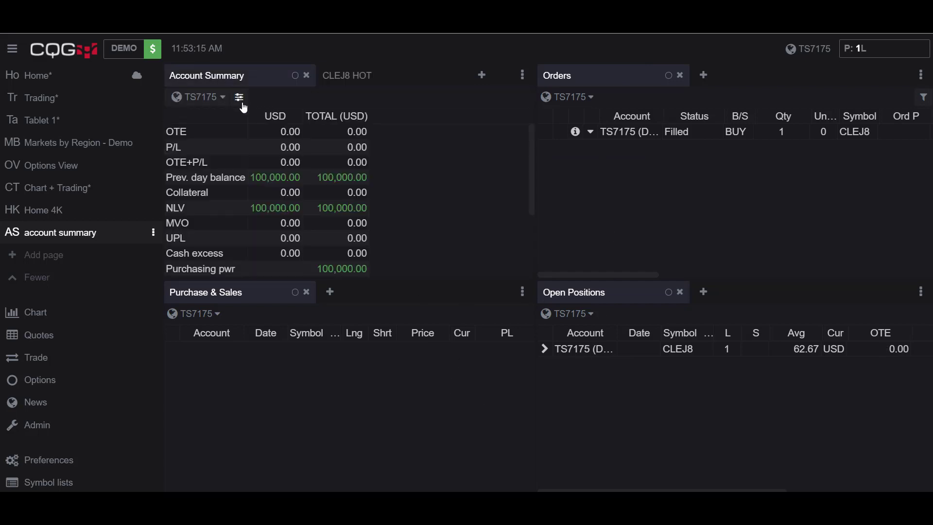
scroll("down", 3)
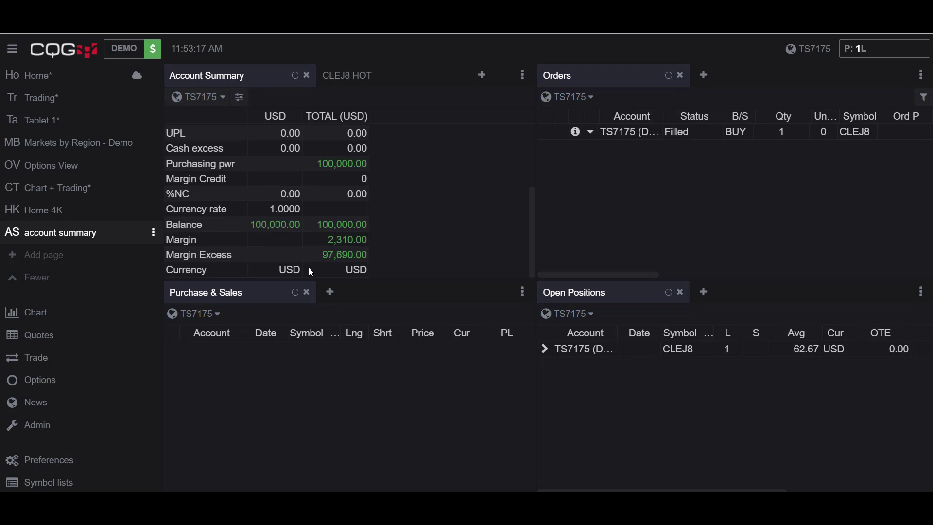